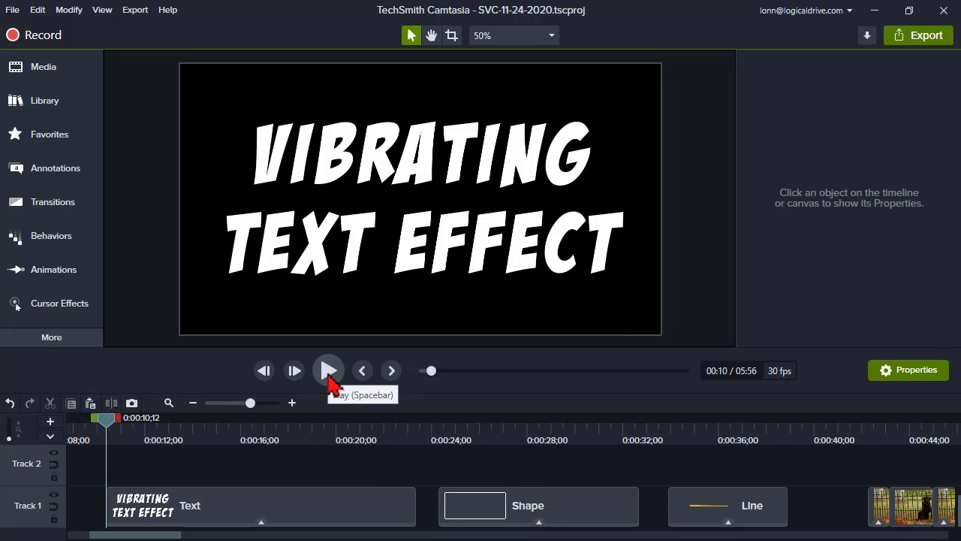
Step: Preview the title animation, then select the VIBRATING TEXT EFFECT clip and open Behaviors
left_click(329, 370)
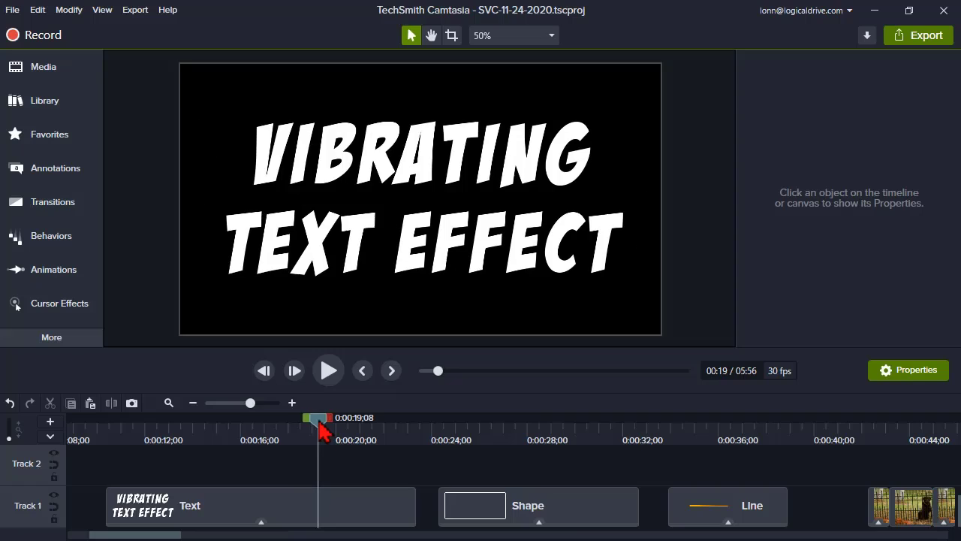
left_click_drag(318, 421, 188, 421)
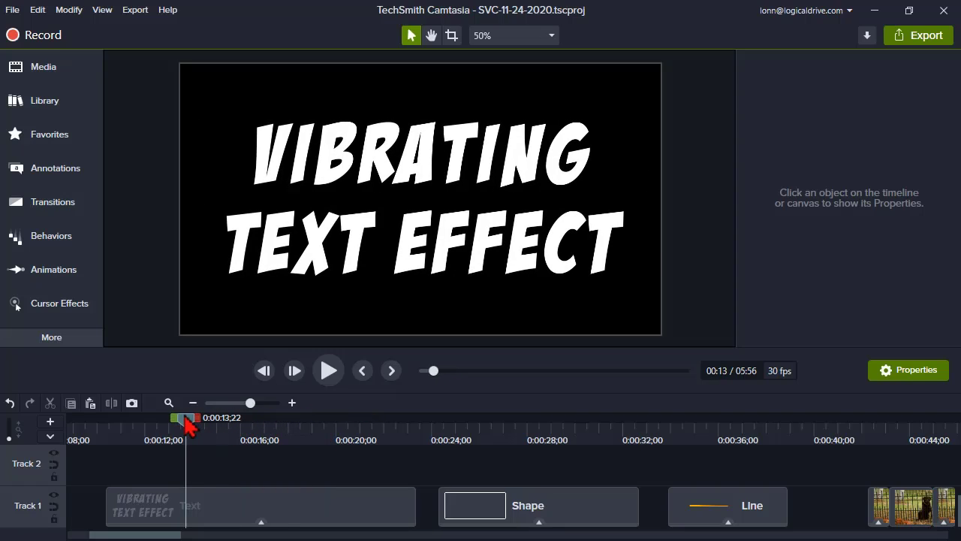
left_click_drag(187, 425, 171, 425)
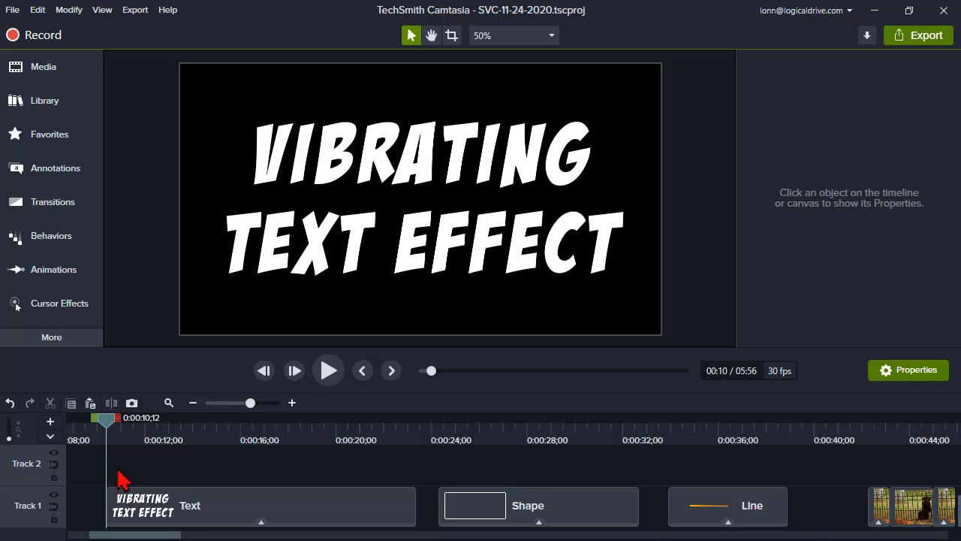
mouse_move(133, 472)
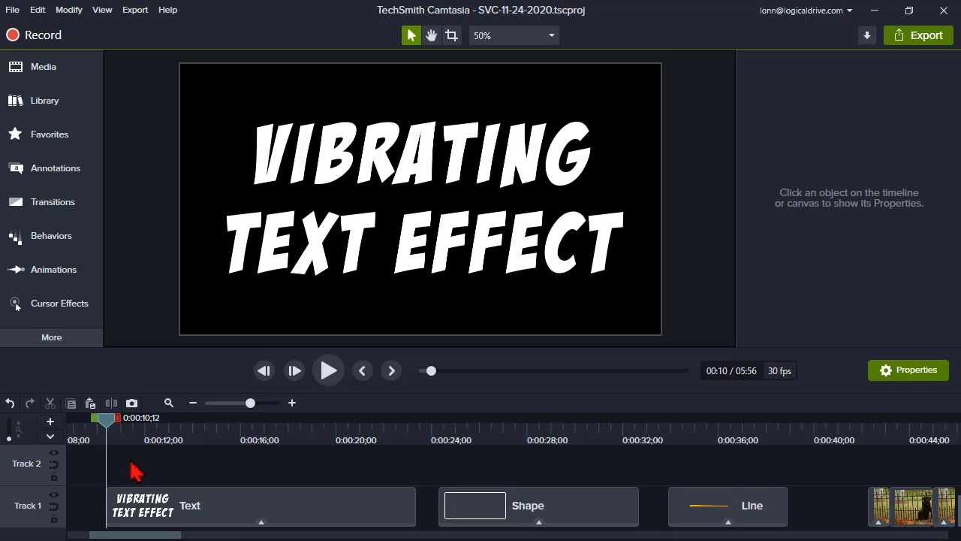
mouse_move(150, 511)
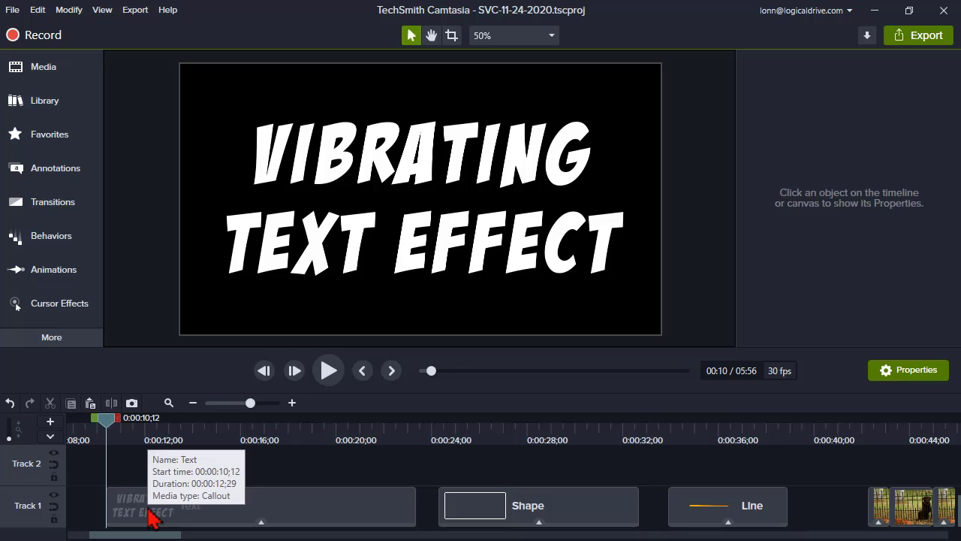
mouse_move(239, 439)
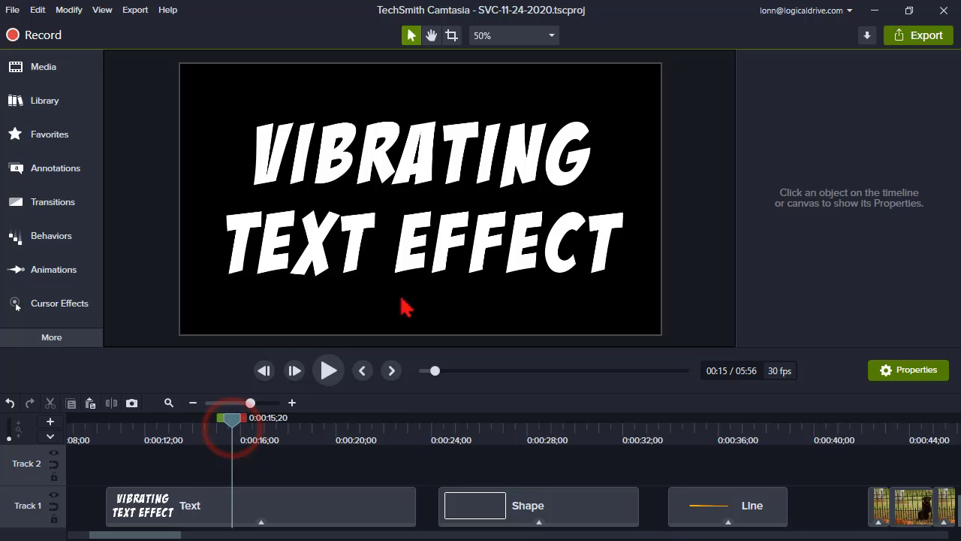
mouse_move(248, 513)
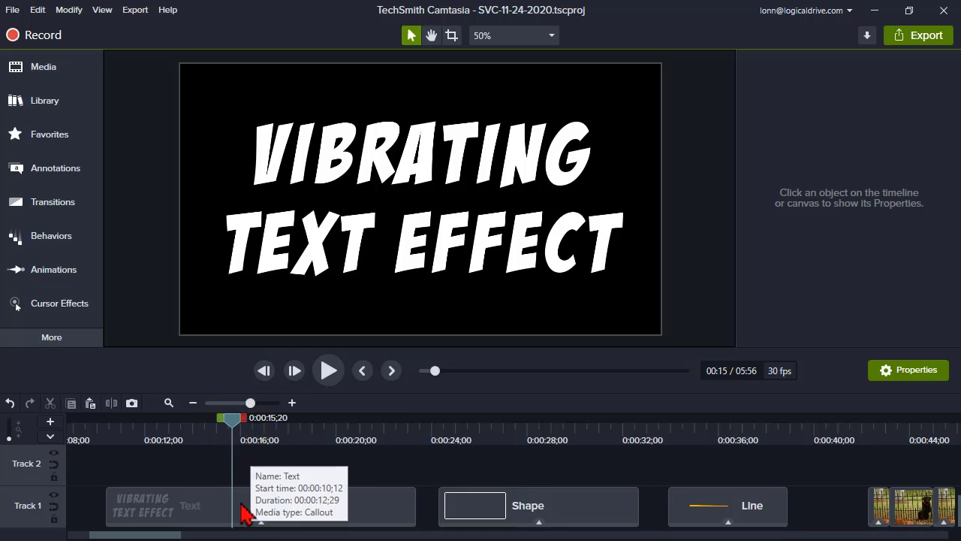
left_click(143, 505)
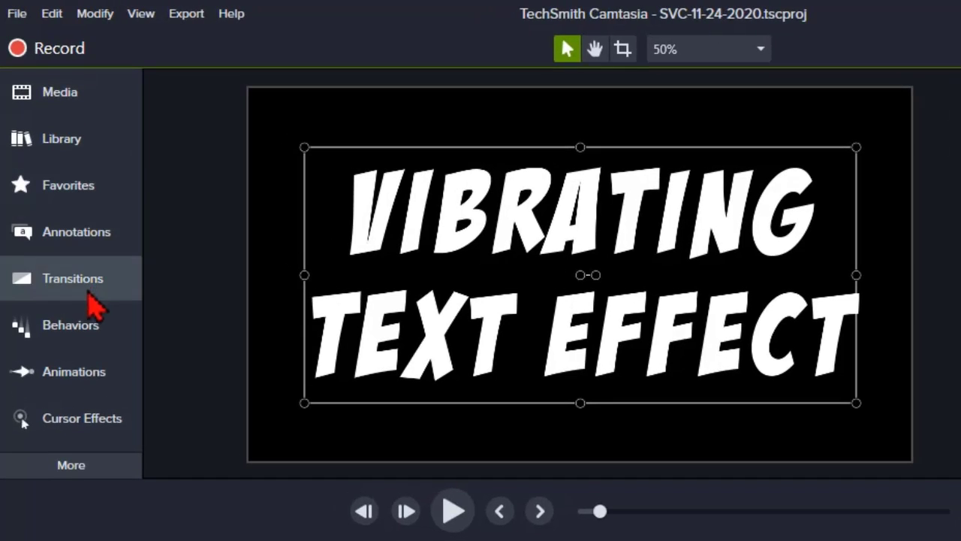
left_click(70, 325)
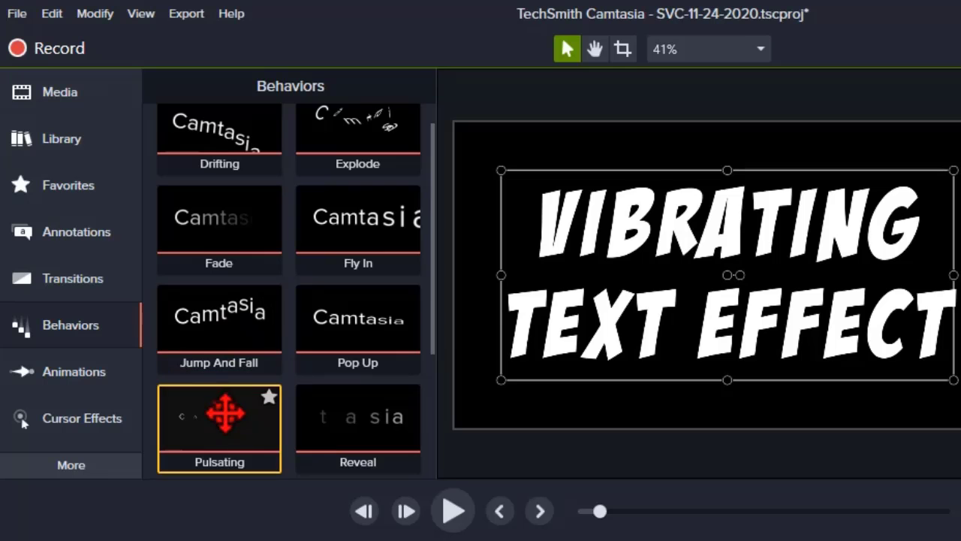
mouse_move(225, 417)
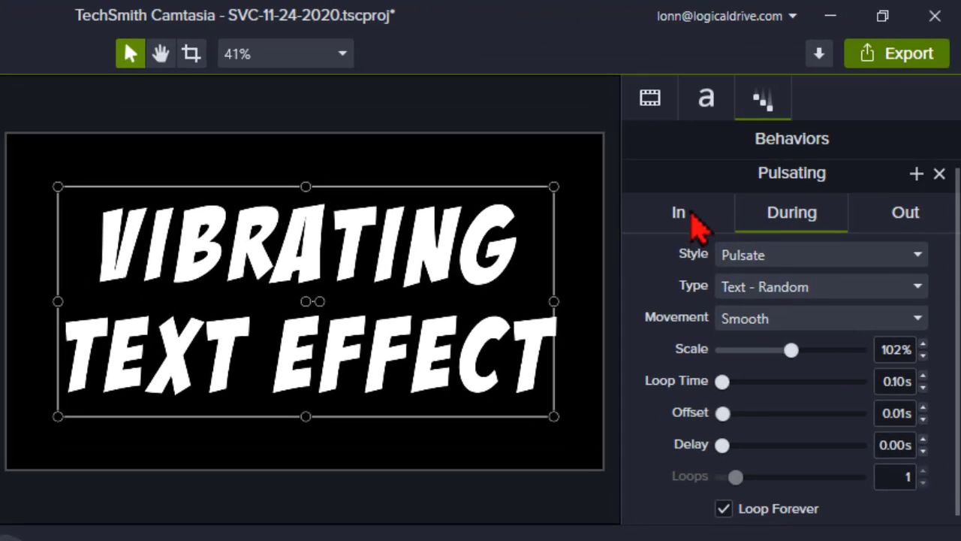
Step: View the Pulsating behavior's In phase settings, where Style is set to None
left_click(678, 213)
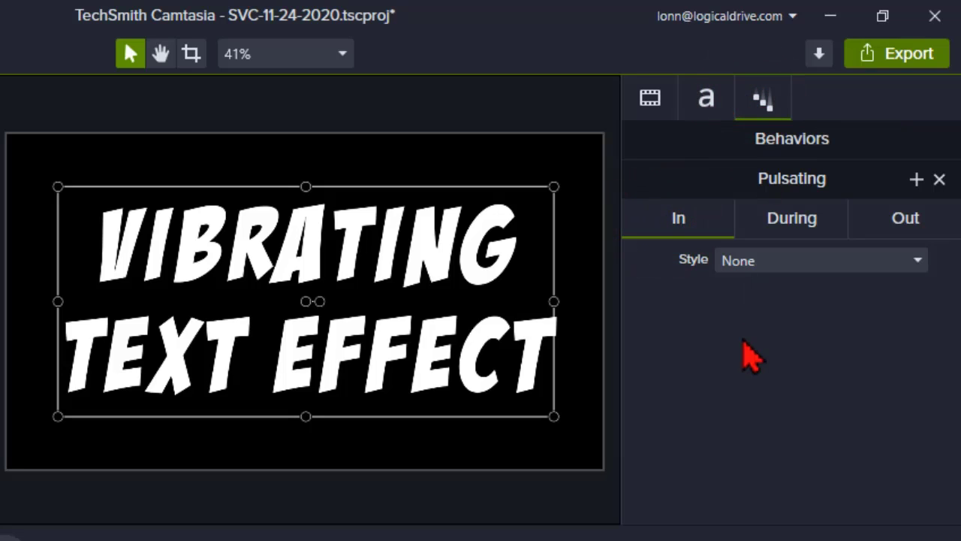
mouse_move(742, 270)
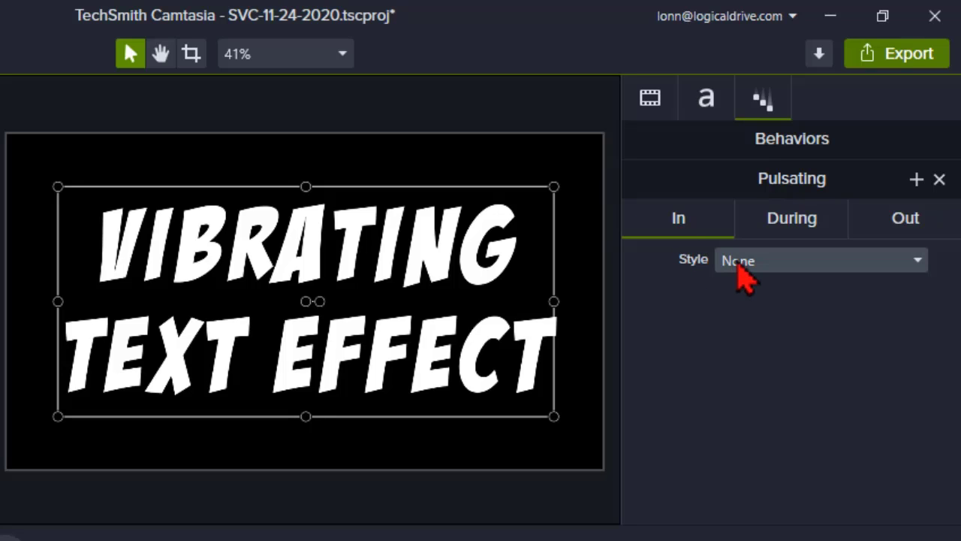
left_click(819, 260)
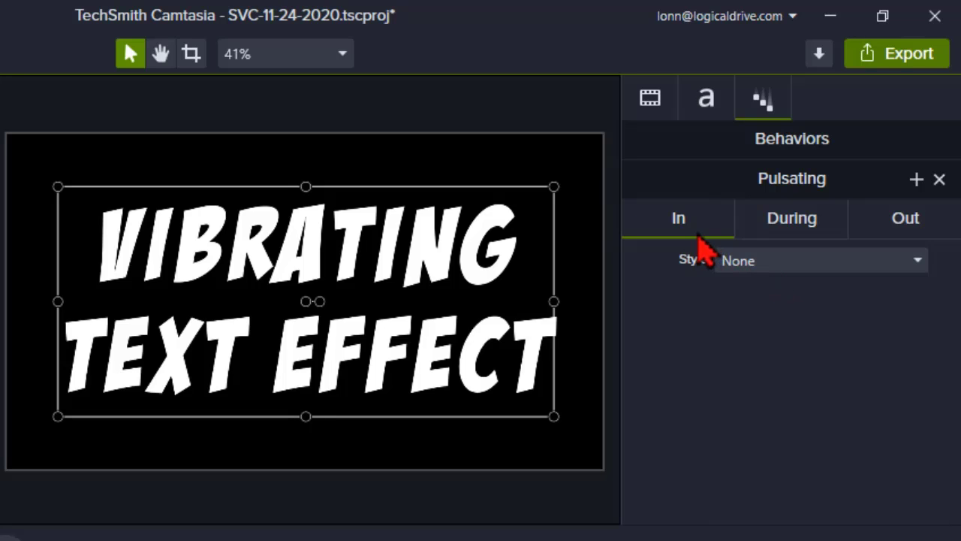
mouse_move(695, 252)
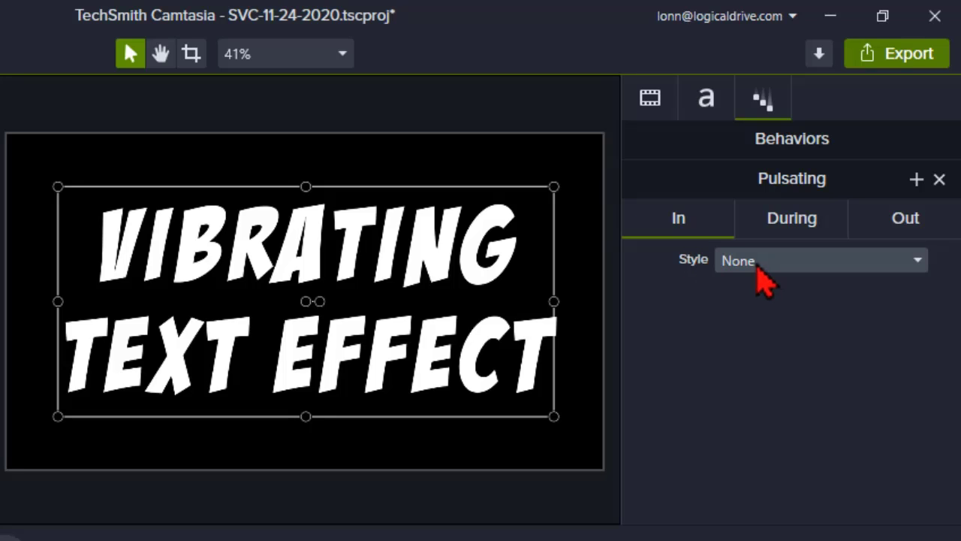
Step: Inspect the Pulsating During settings and Text - Random ordering choices, leaving them unchanged
left_click(820, 260)
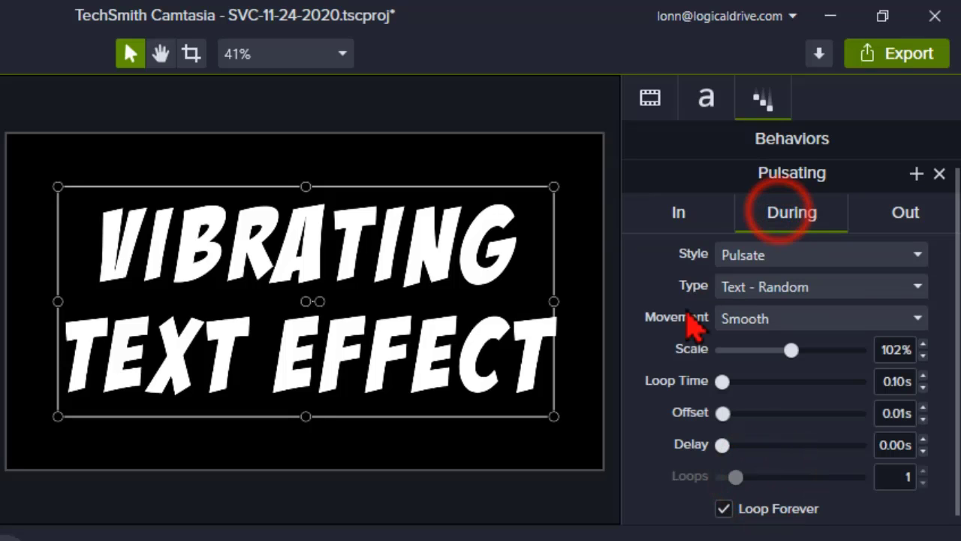
mouse_move(642, 327)
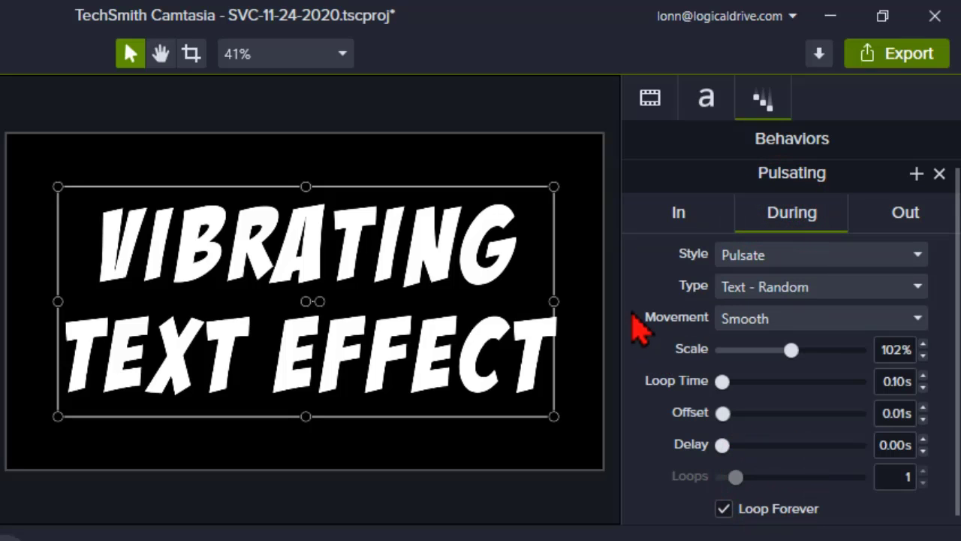
mouse_move(695, 300)
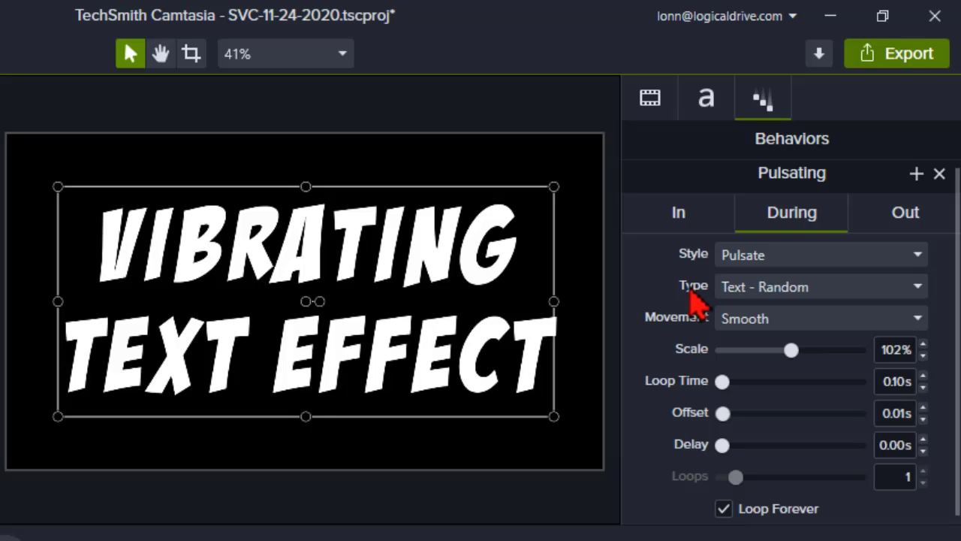
left_click(821, 286)
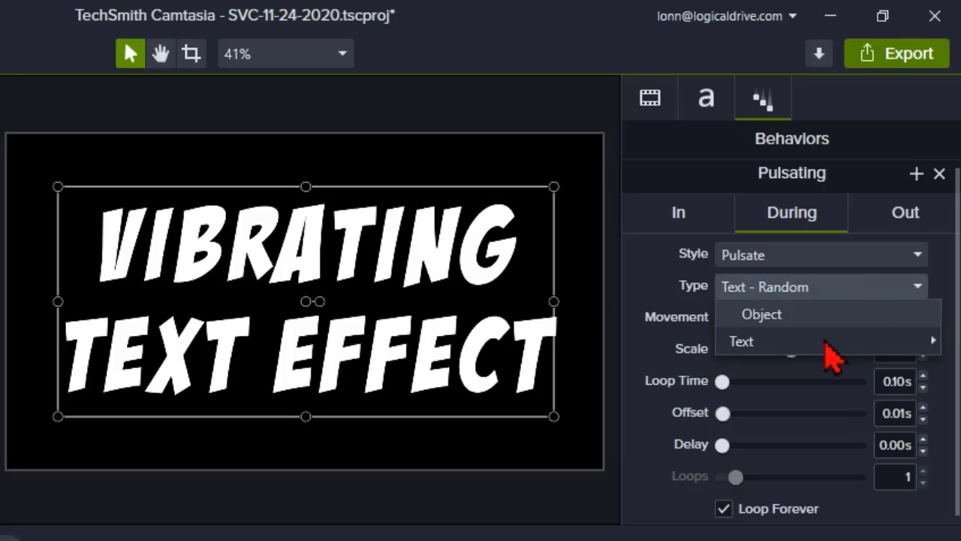
left_click(741, 341)
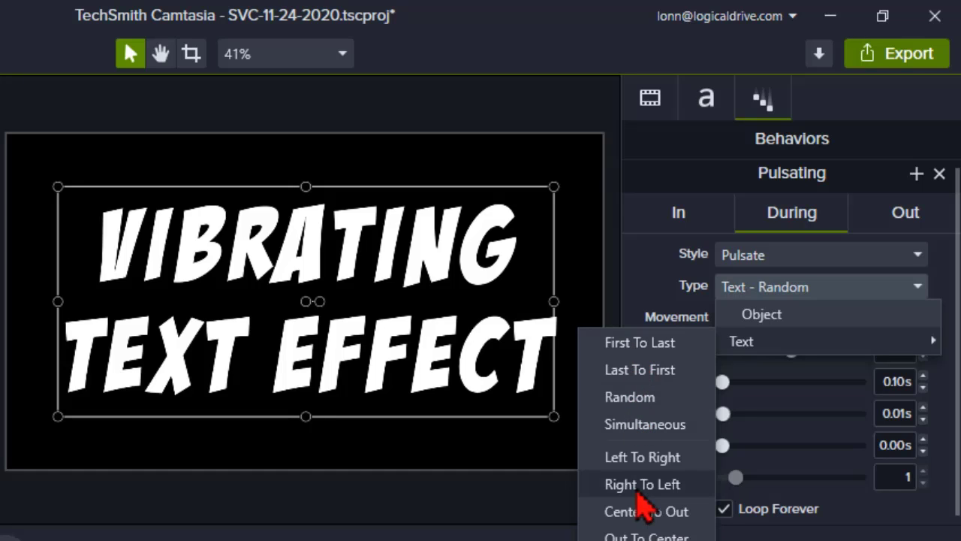
mouse_move(646, 512)
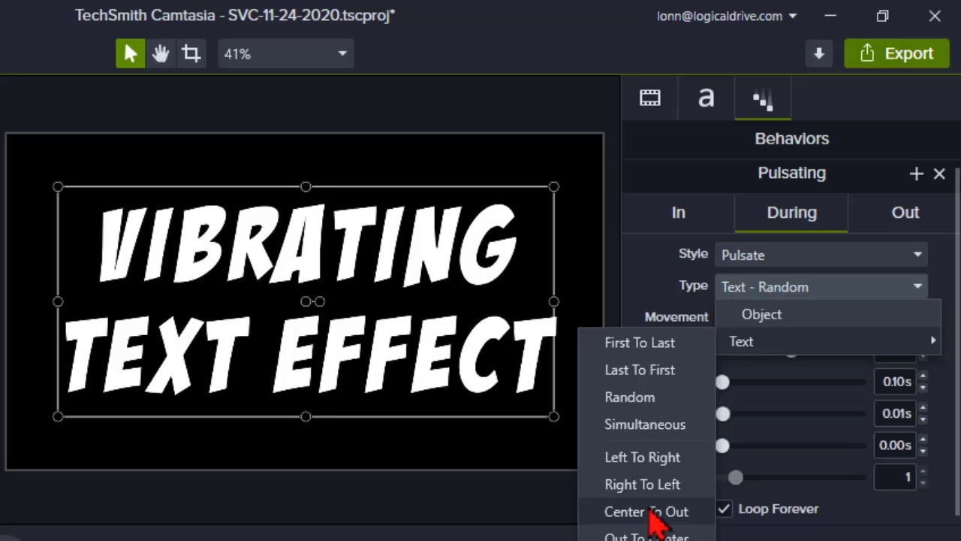
mouse_move(646, 511)
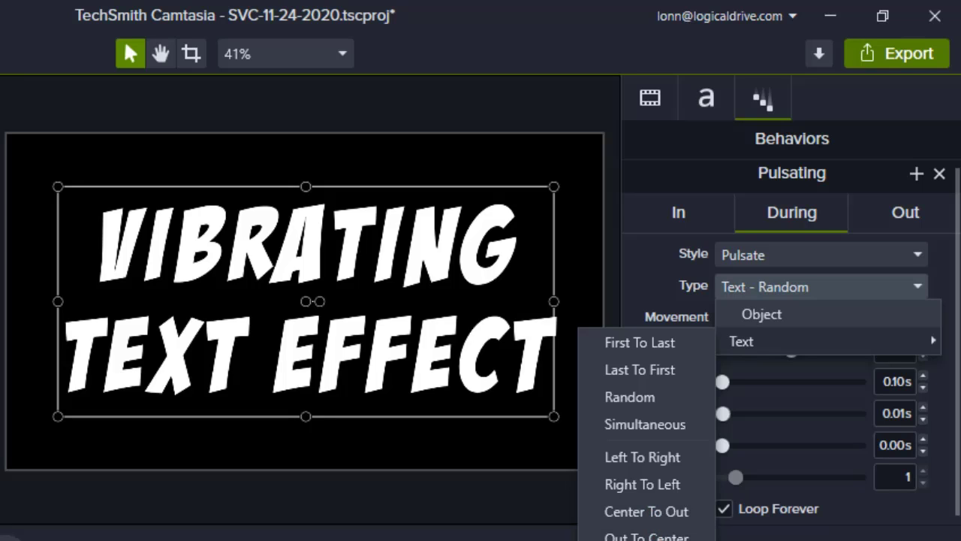
left_click(745, 319)
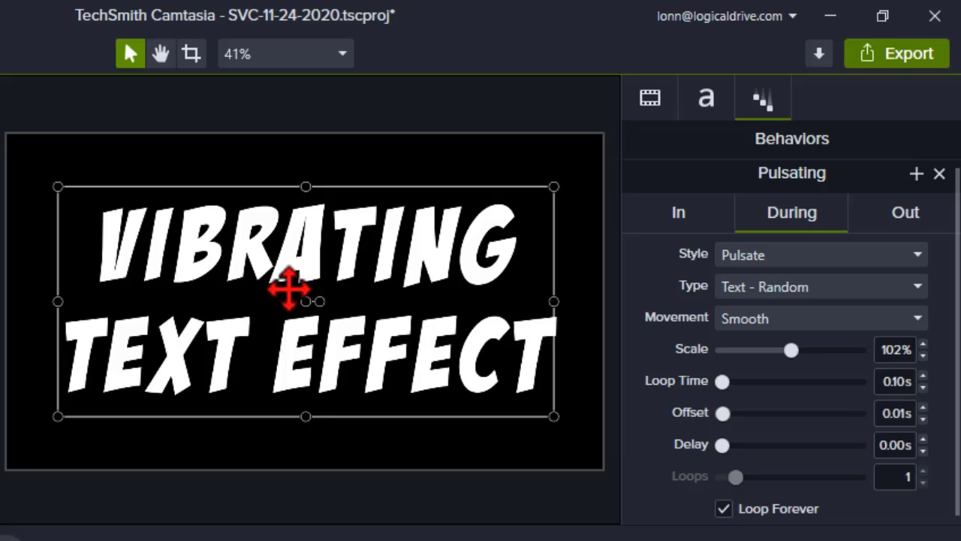
mouse_move(504, 217)
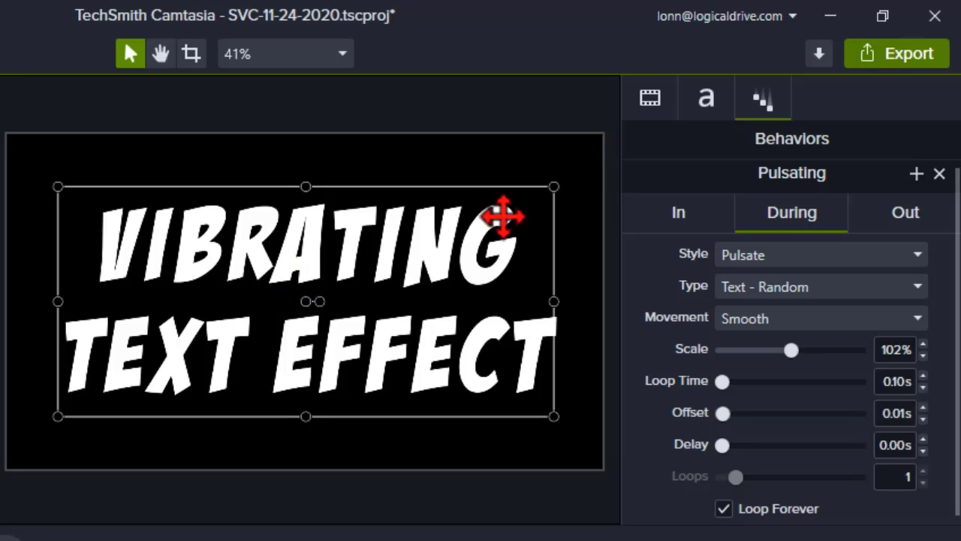
left_click(819, 318)
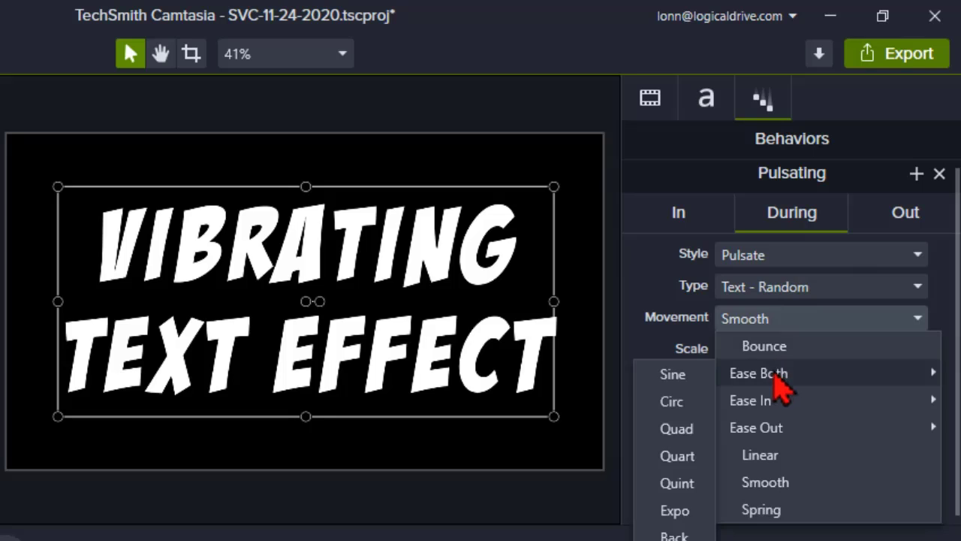
mouse_move(781, 491)
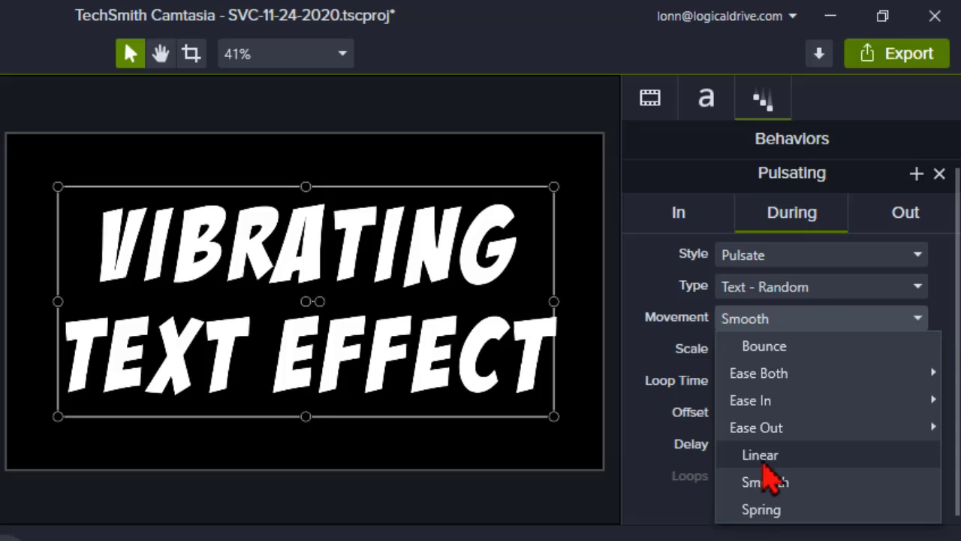
left_click(764, 481)
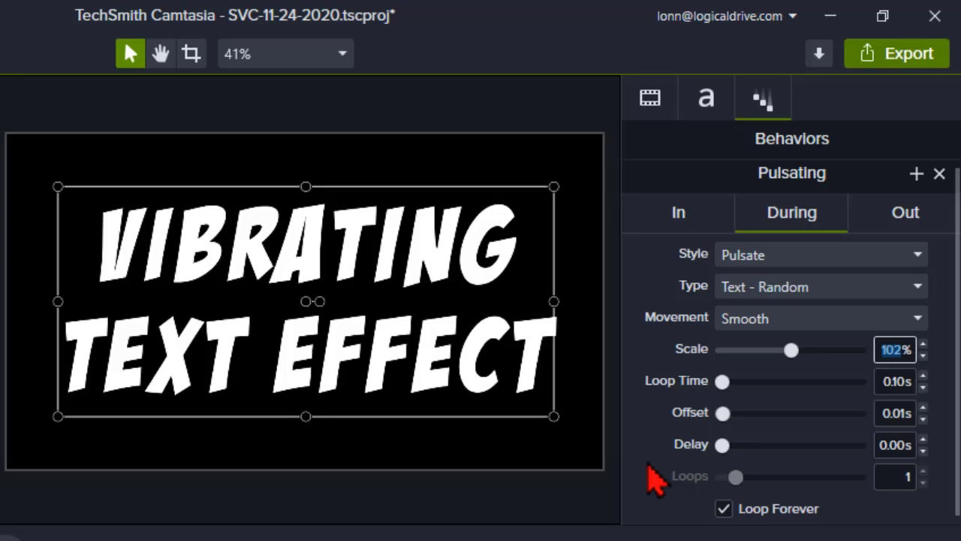
mouse_move(815, 428)
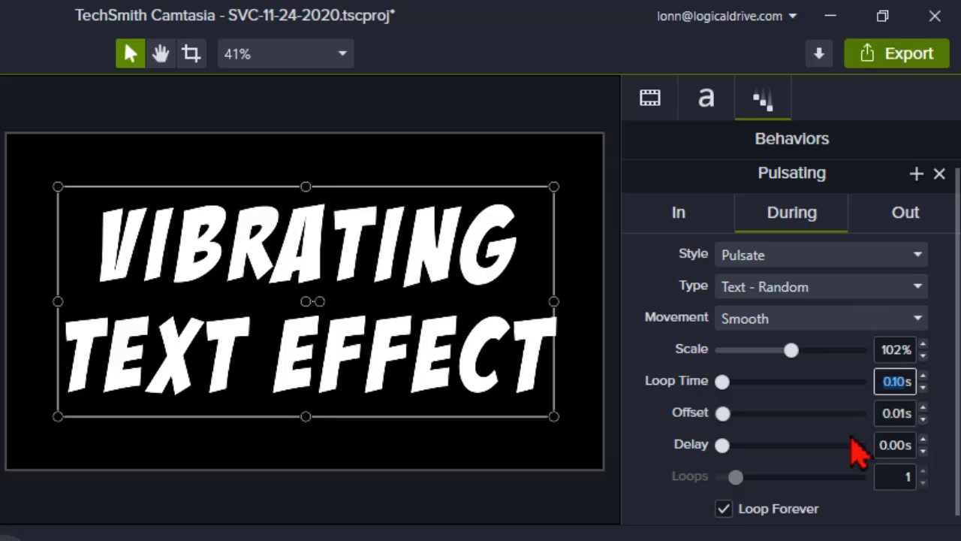
mouse_move(852, 514)
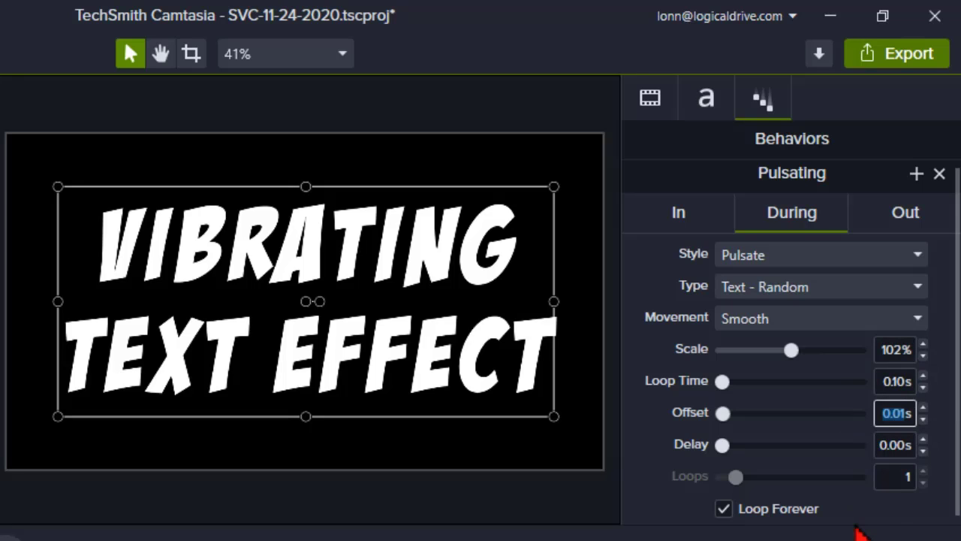
mouse_move(853, 398)
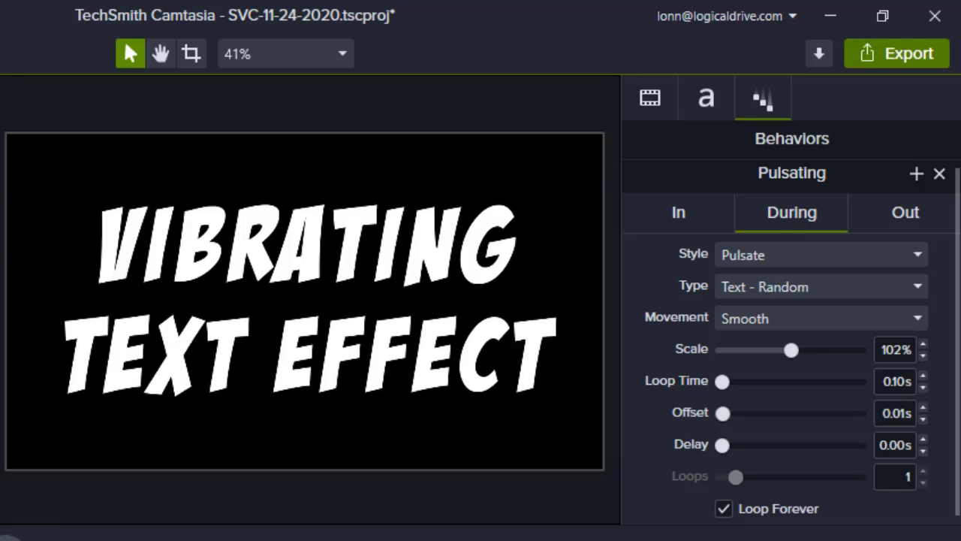
left_click(300, 301)
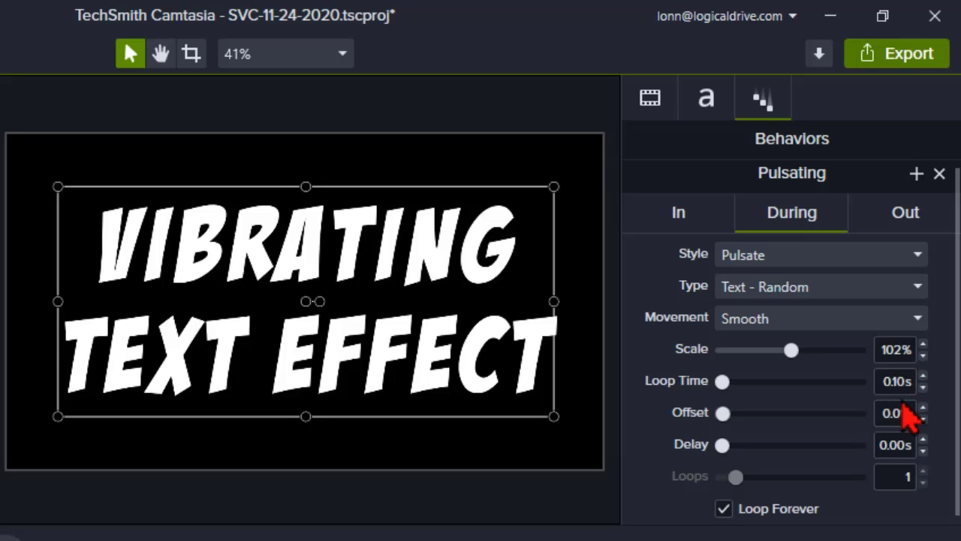
left_click(924, 408)
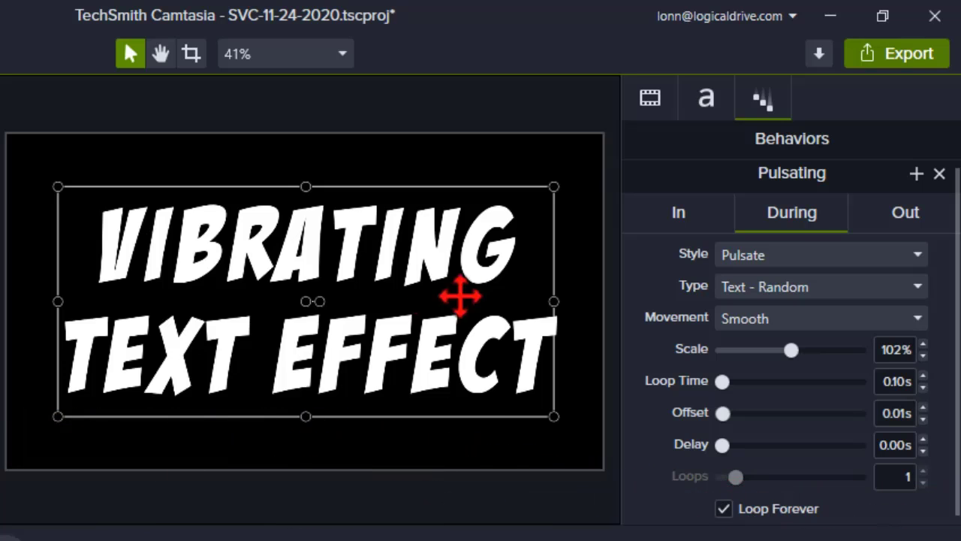
mouse_move(920, 184)
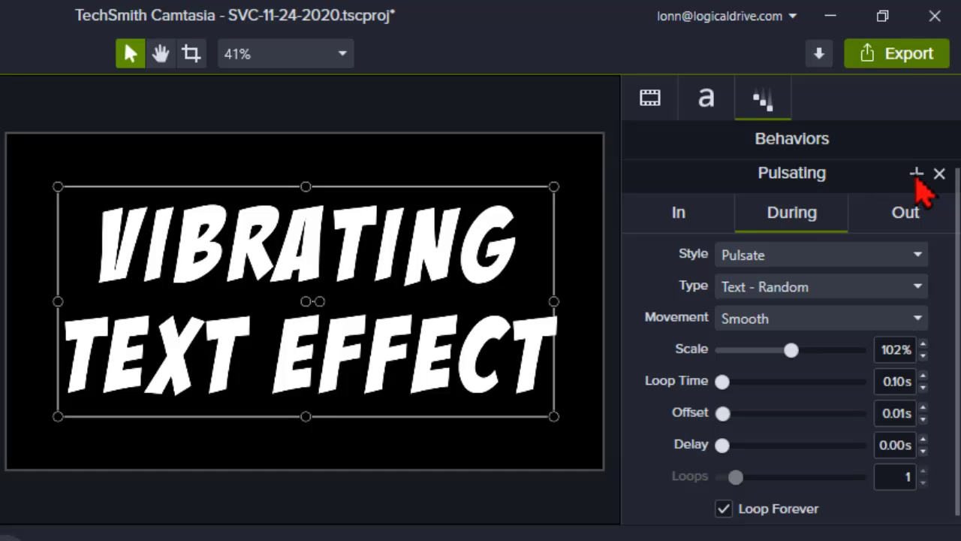
mouse_move(781, 458)
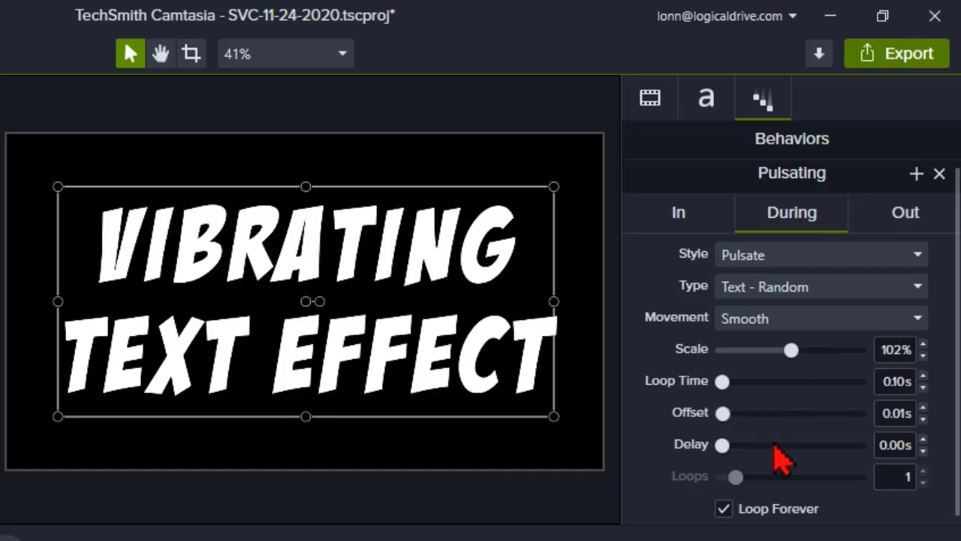
mouse_move(792, 158)
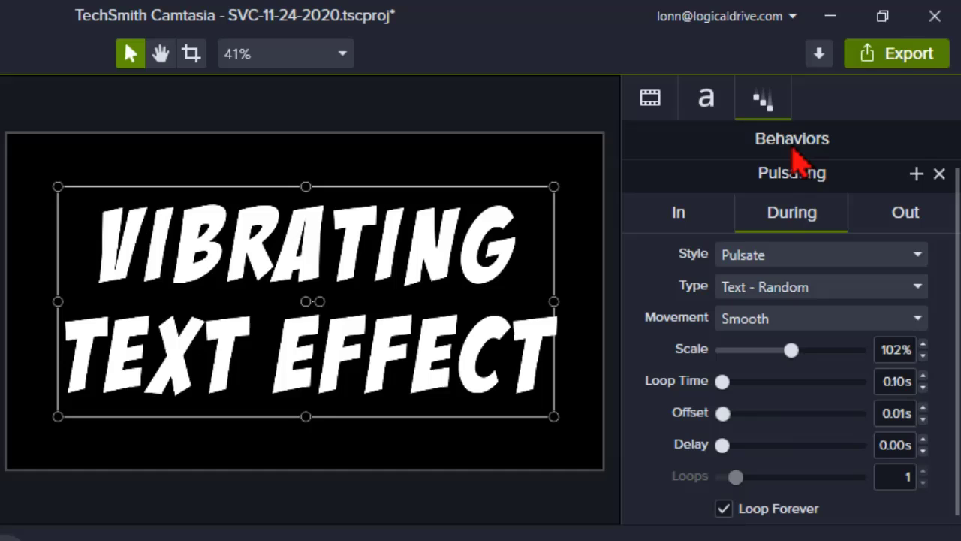
mouse_move(788, 300)
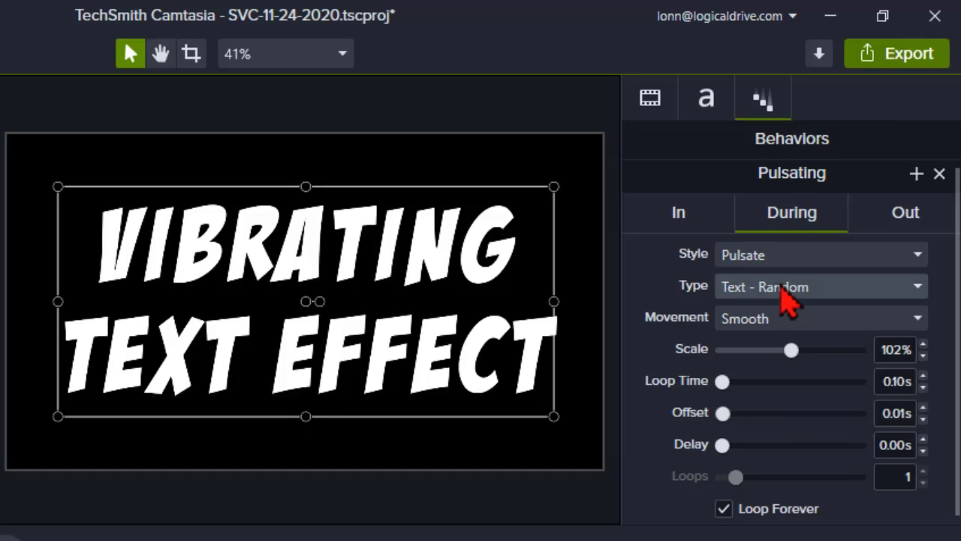
mouse_move(901, 211)
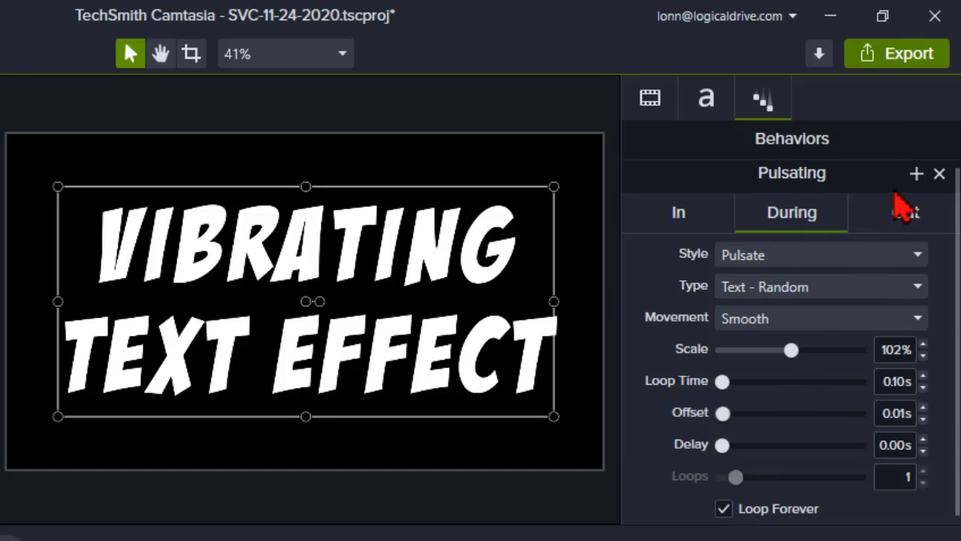
Step: Save the tuned Pulsating settings as a new behavior preset named 'Vibrating'
left_click(917, 173)
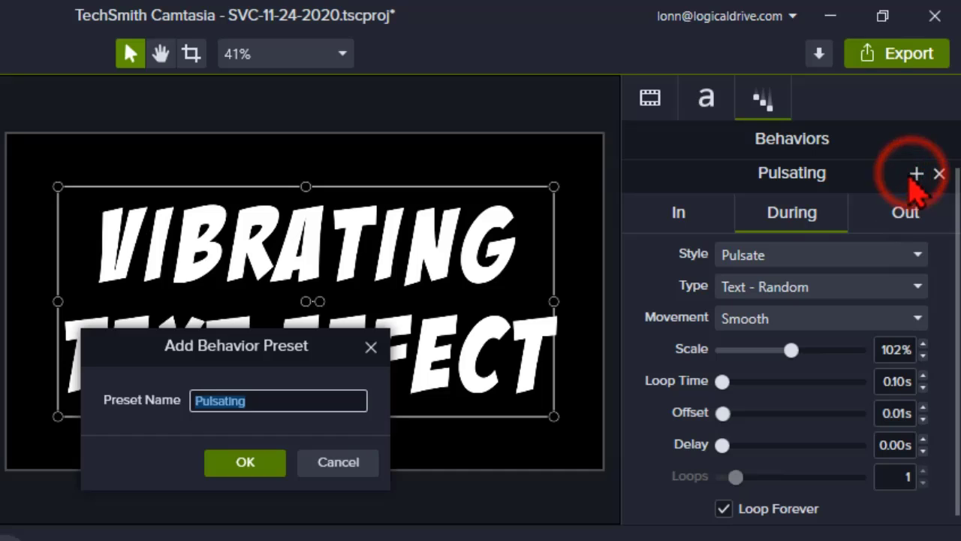
mouse_move(113, 424)
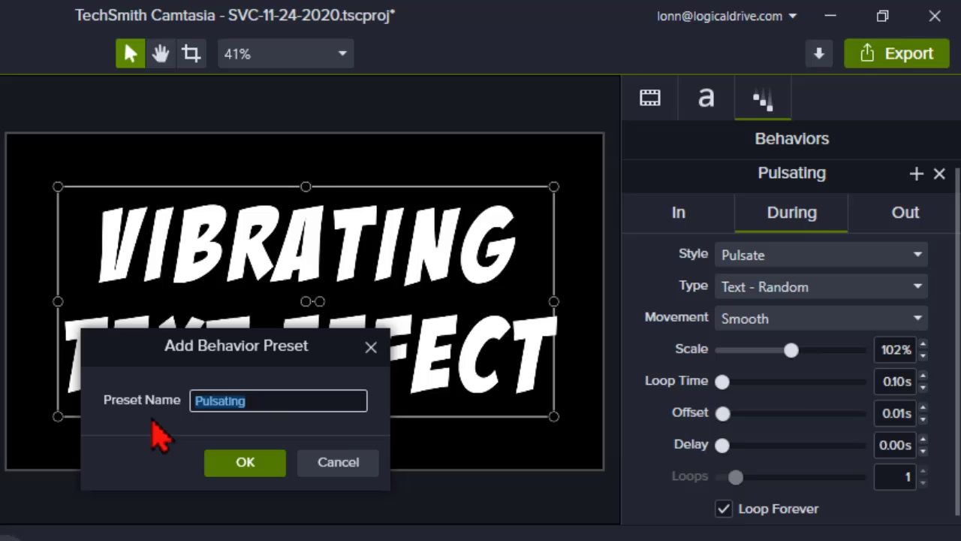
mouse_move(274, 406)
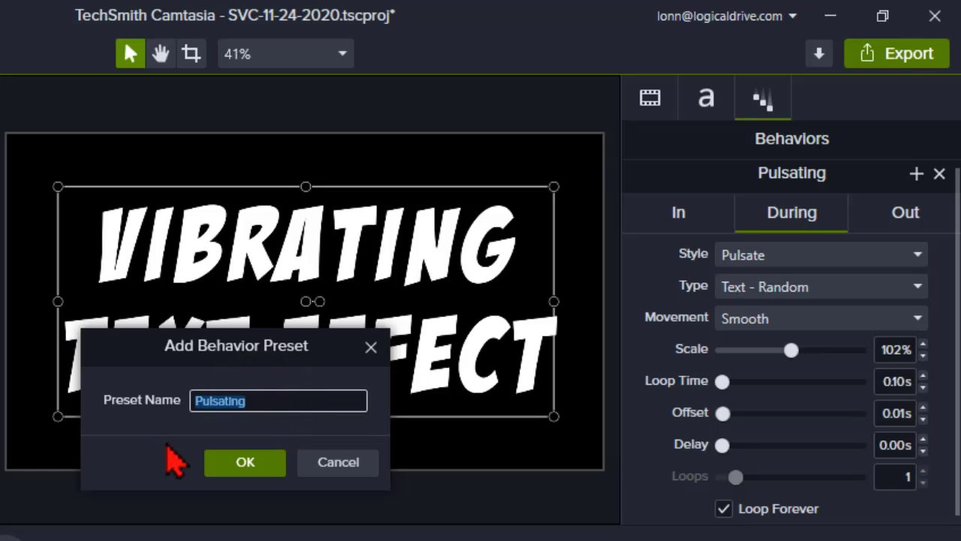
type("V")
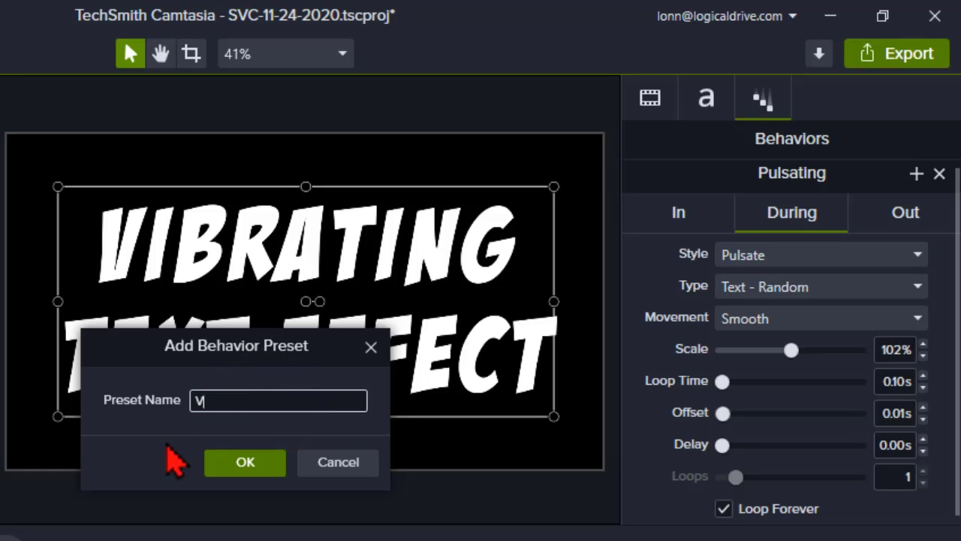
type("ibrate")
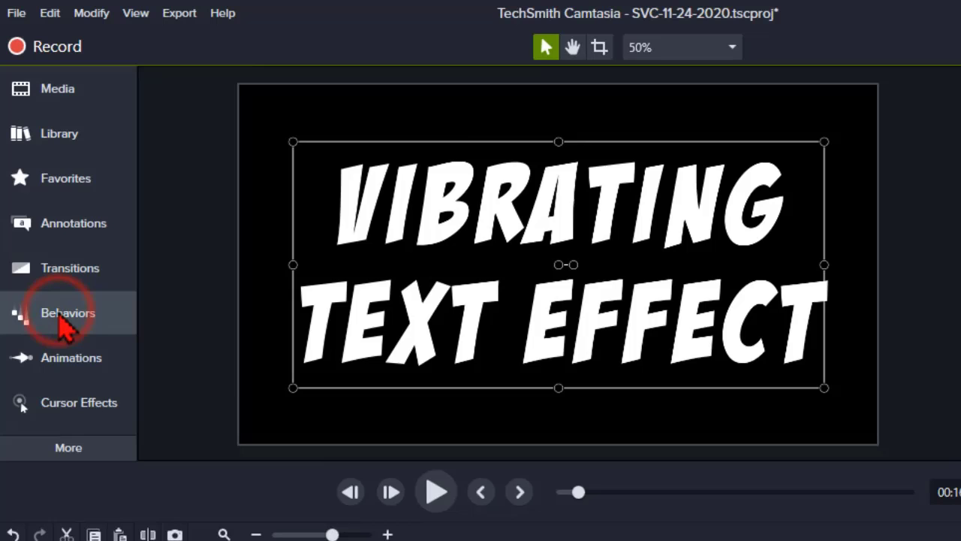
Step: Find the custom Vibrating preset in the Behaviors library and star it as a favorite
left_click(67, 312)
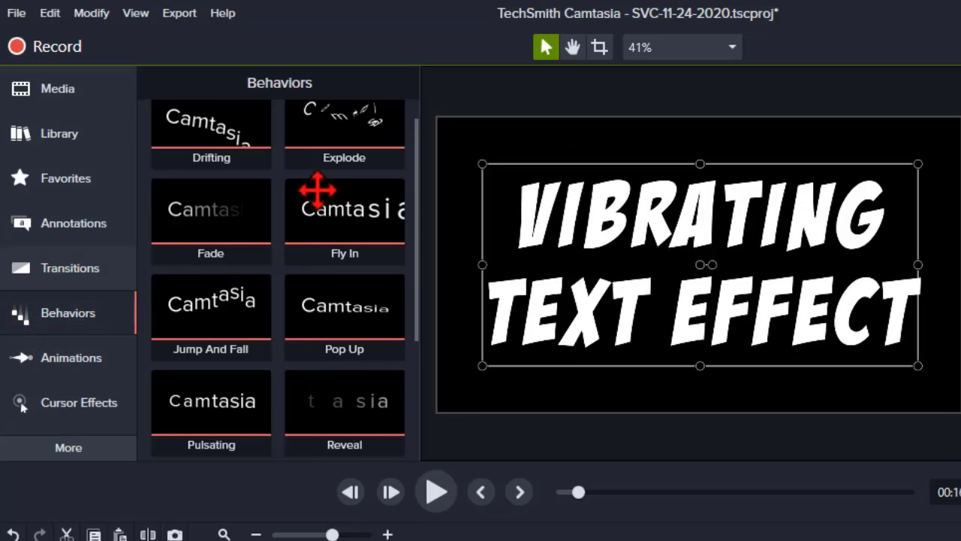
scroll("down", 3)
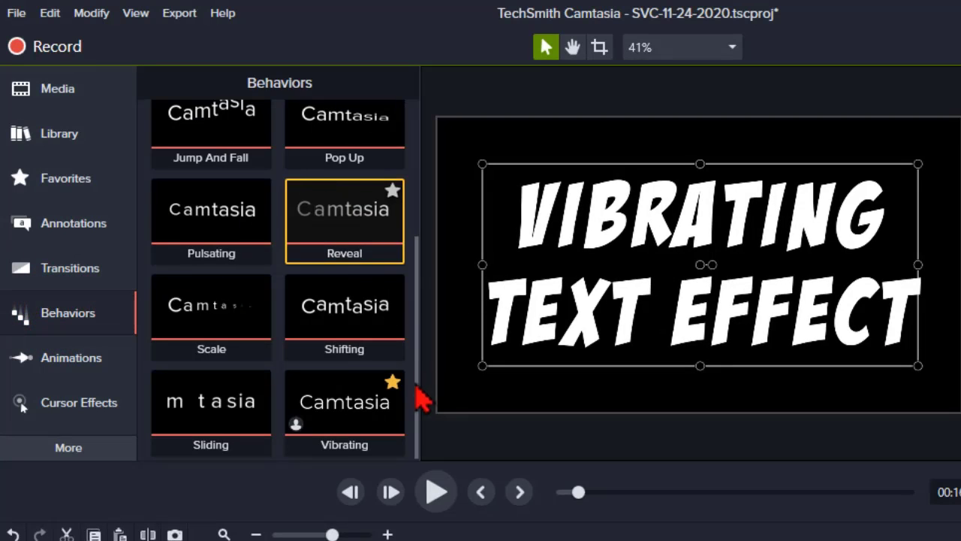
left_click(344, 401)
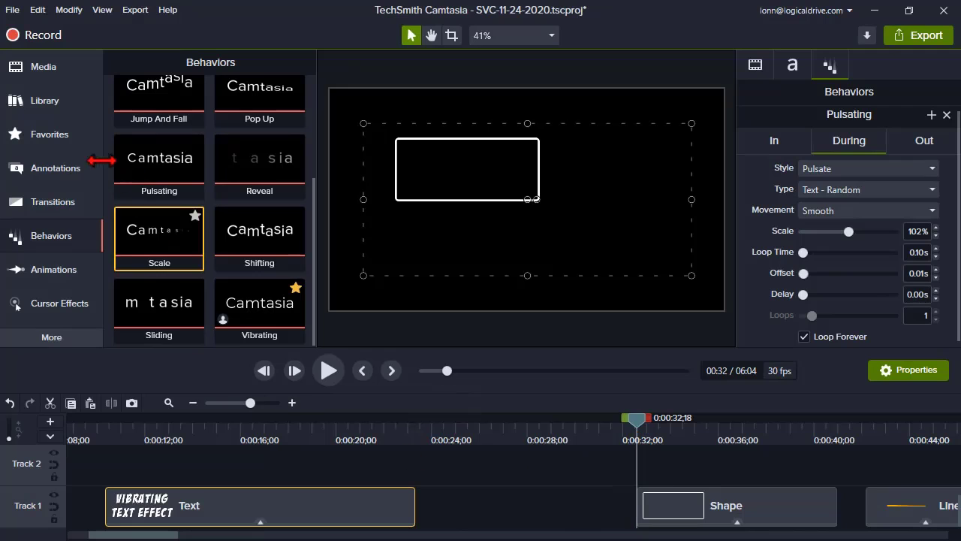
Step: Add the ABC text favorite at the playhead and move it onto Track 1 near 27 seconds
left_click(50, 134)
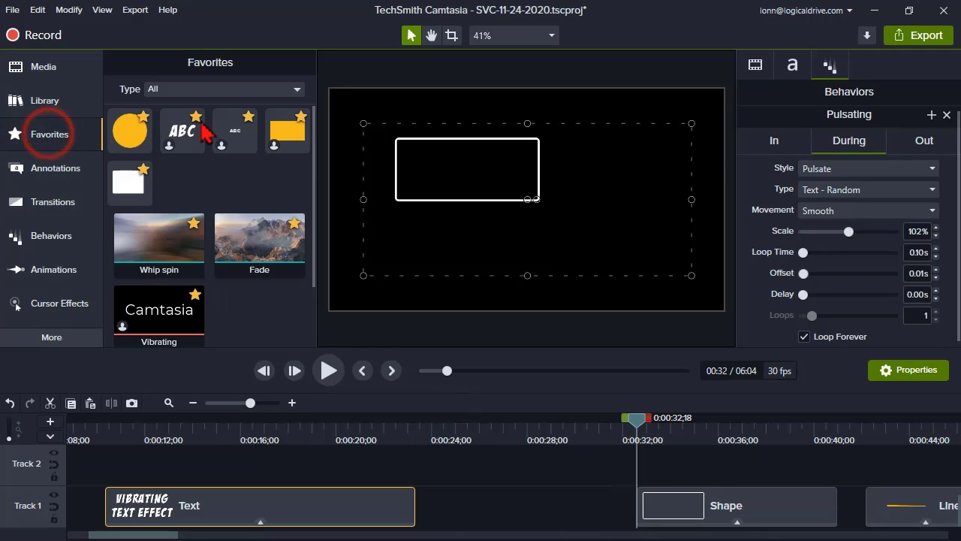
right_click(182, 130)
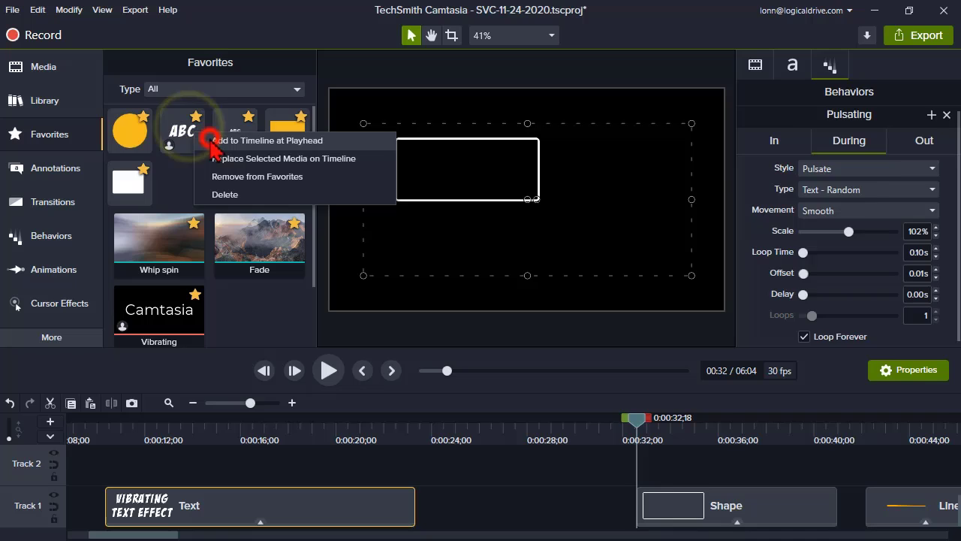
left_click(268, 140)
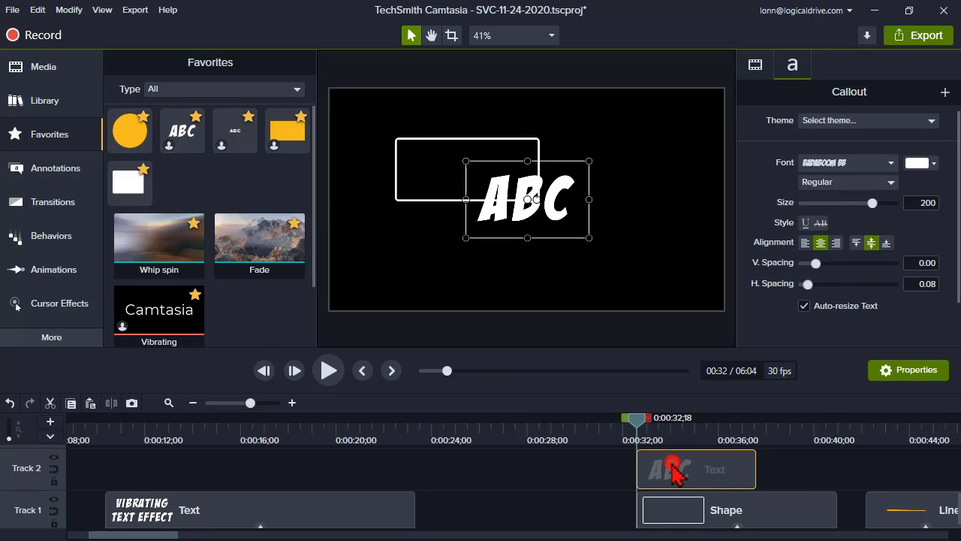
left_click_drag(694, 469, 531, 506)
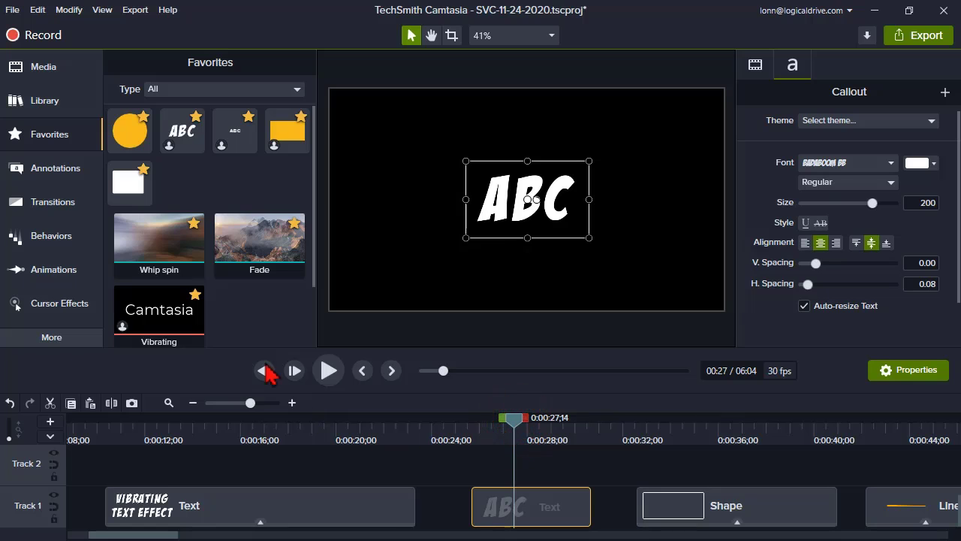
Step: Play back the vibrating ABC text, then apply the Vibrating favorite to the dog photo clip
left_click(51, 235)
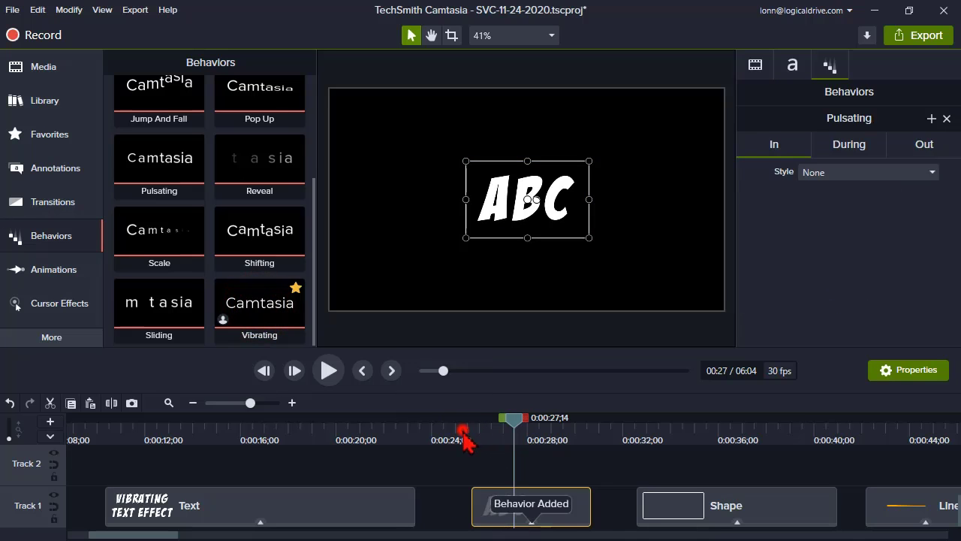
left_click(329, 371)
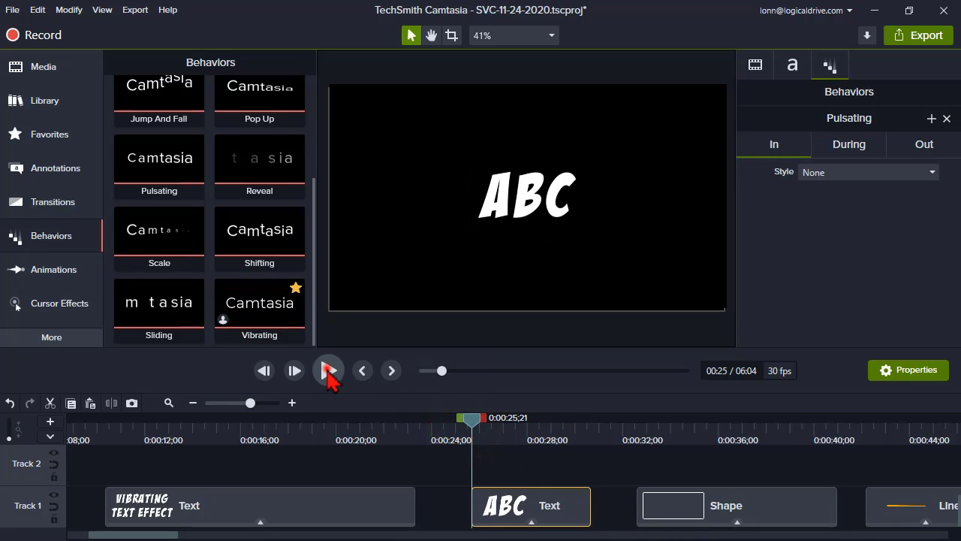
left_click(329, 370)
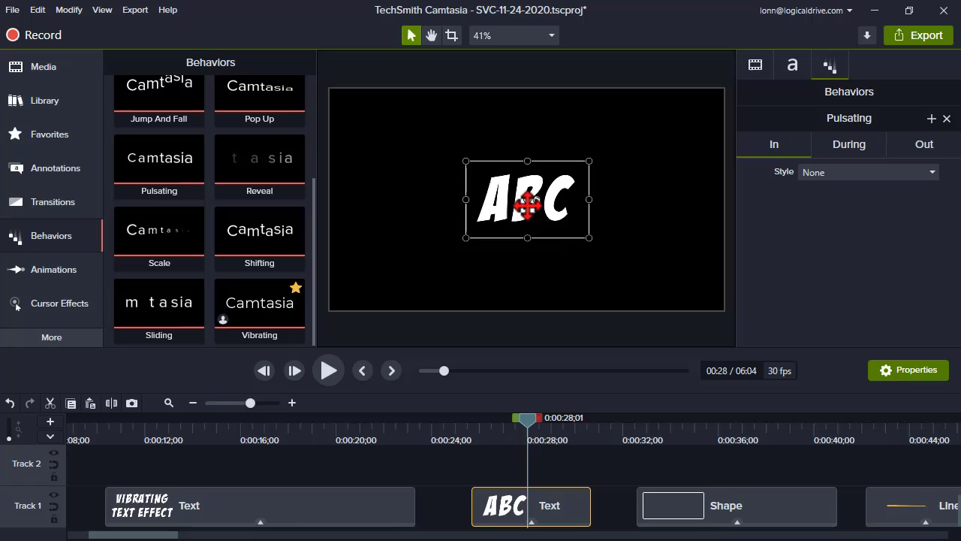
mouse_move(483, 442)
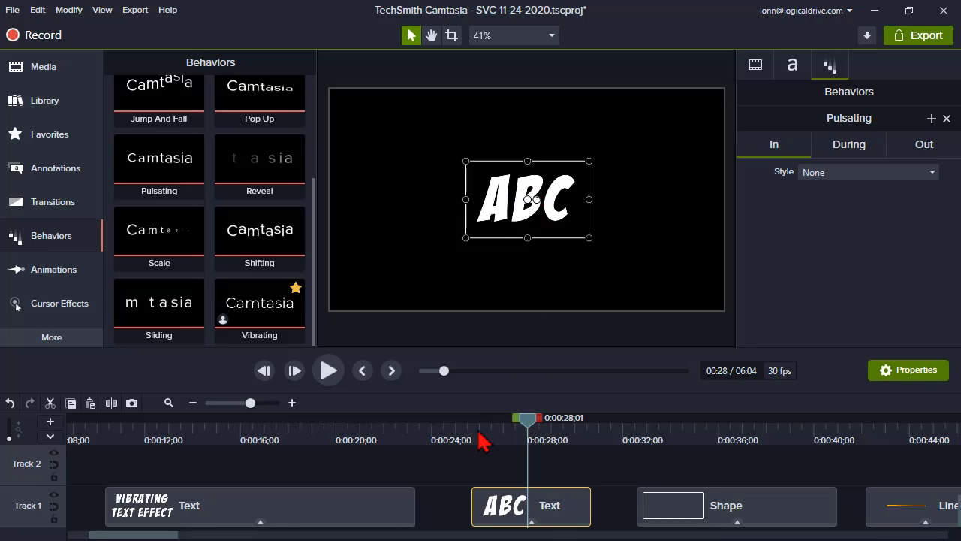
mouse_move(405, 438)
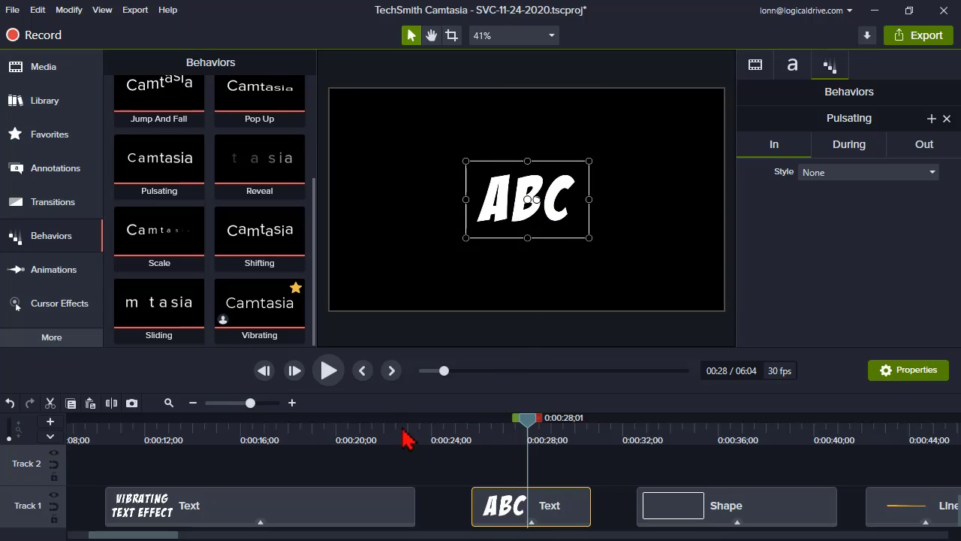
mouse_move(301, 304)
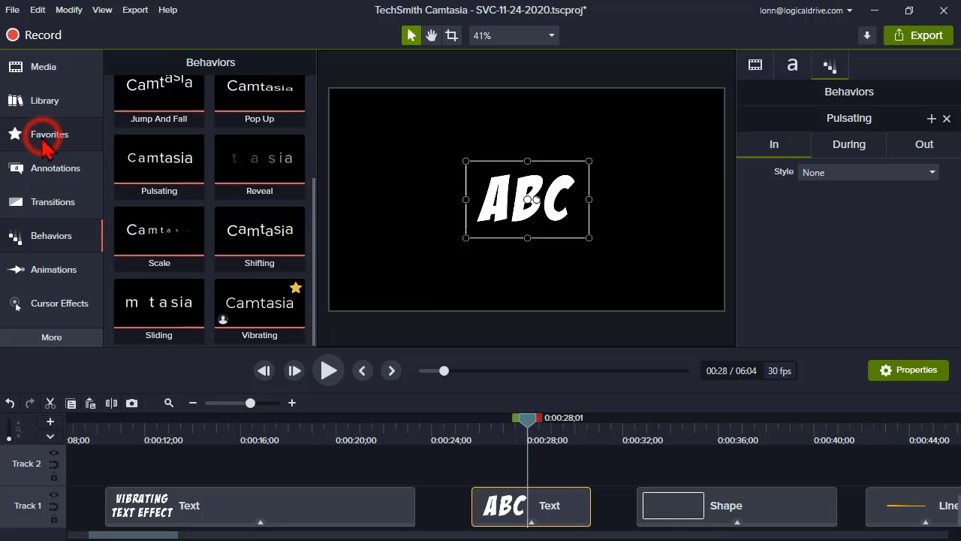
left_click(49, 134)
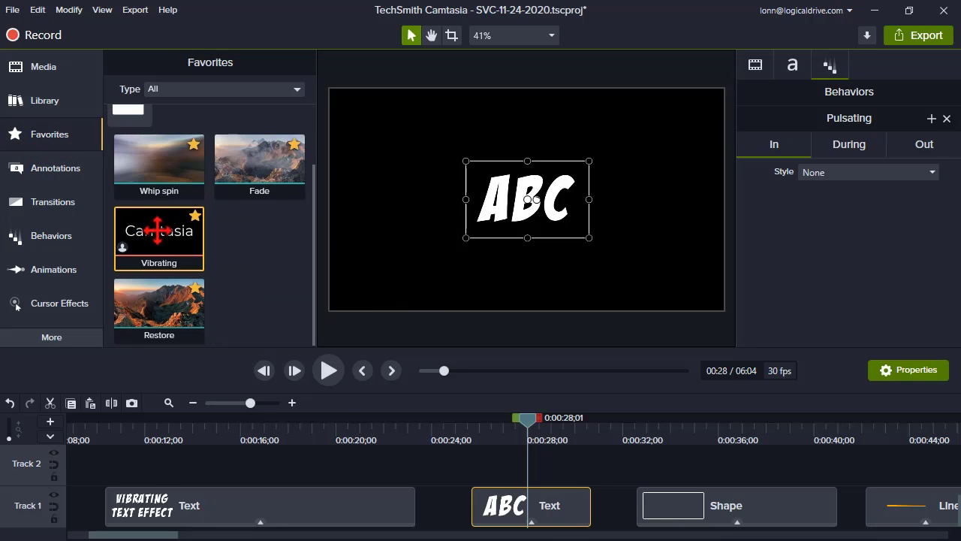
left_click_drag(527, 419, 481, 418)
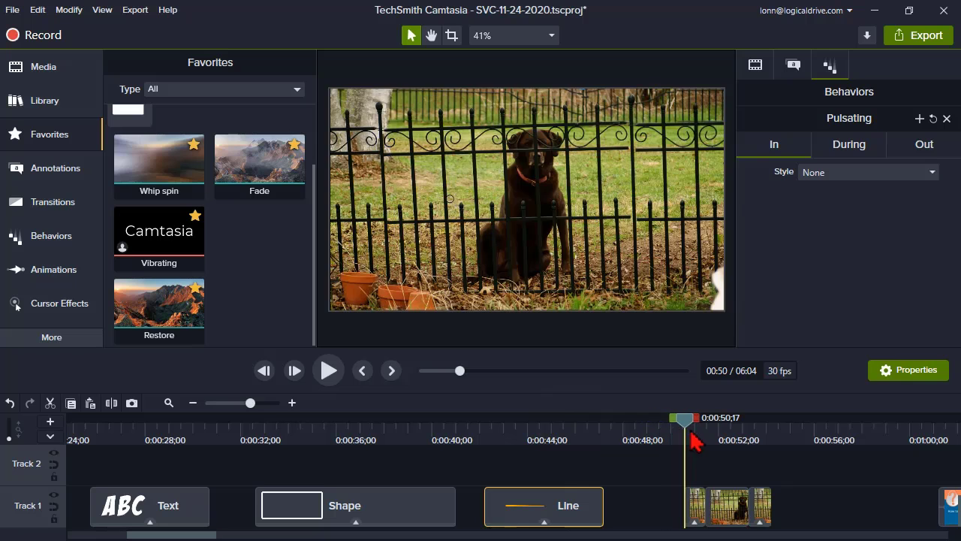
mouse_move(546, 231)
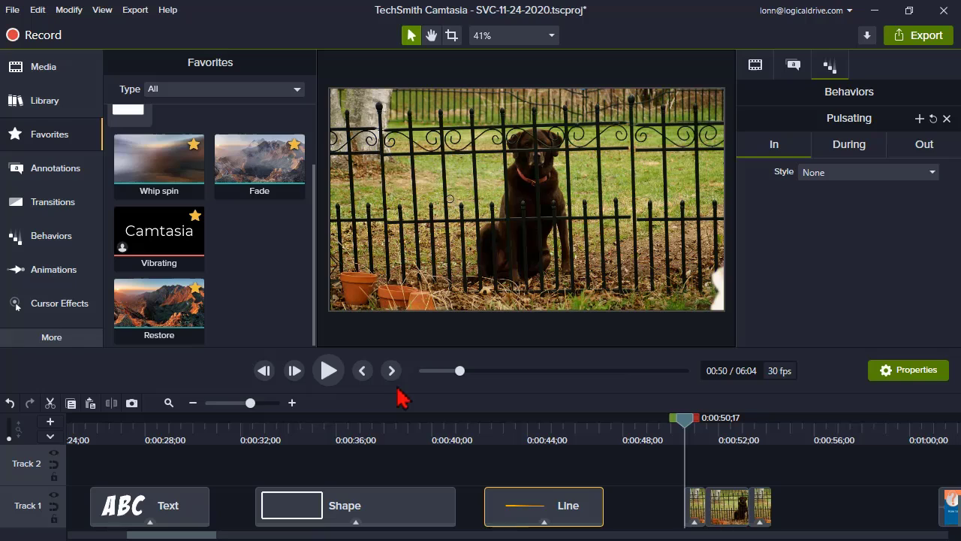
mouse_move(328, 370)
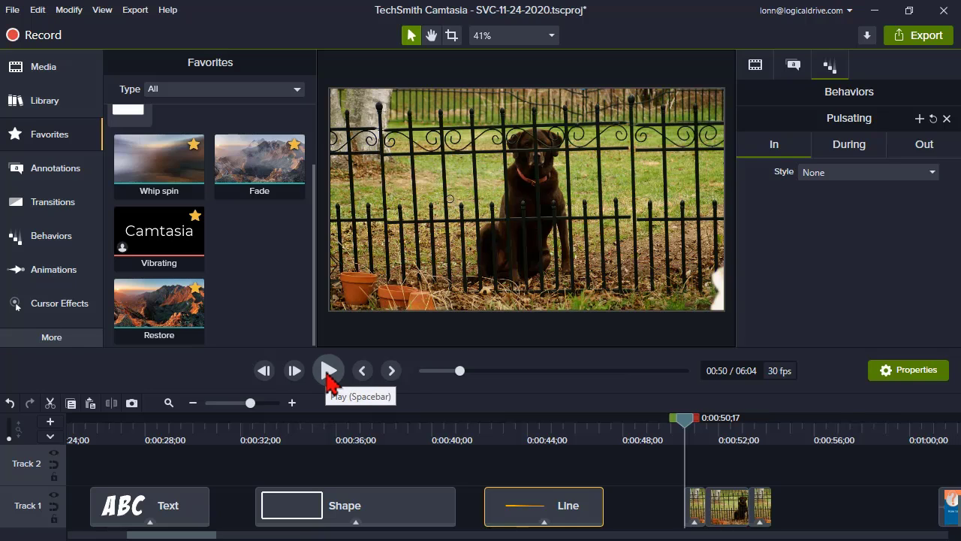
left_click(328, 370)
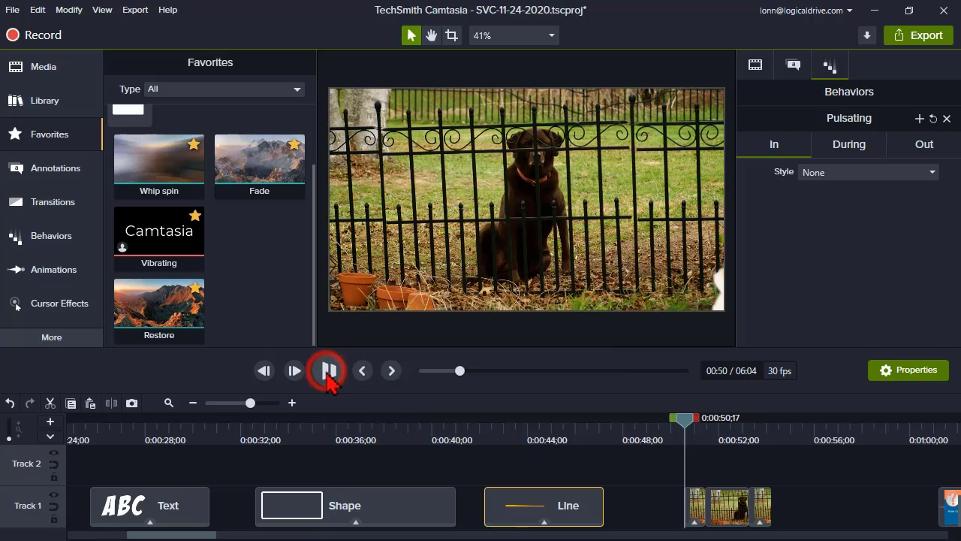
left_click(327, 369)
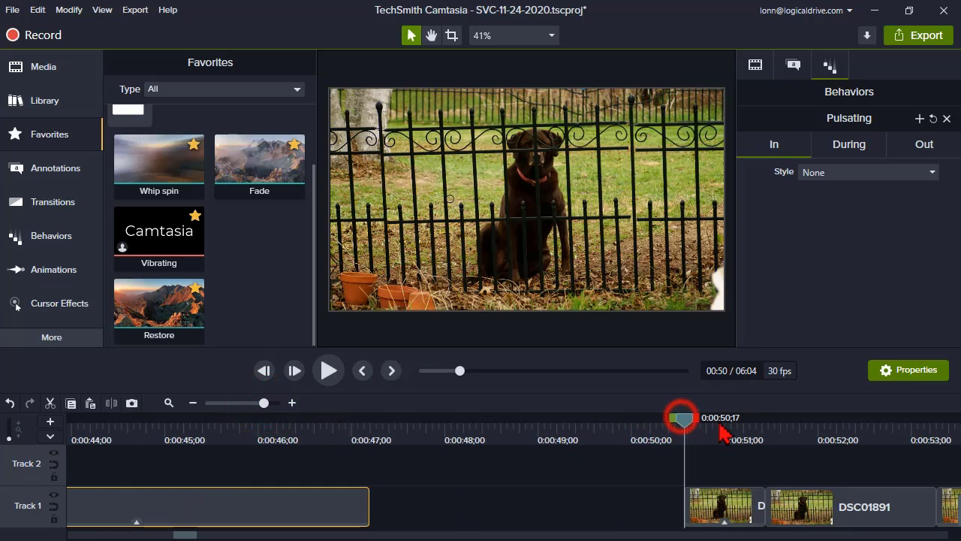
left_click_drag(679, 417, 706, 418)
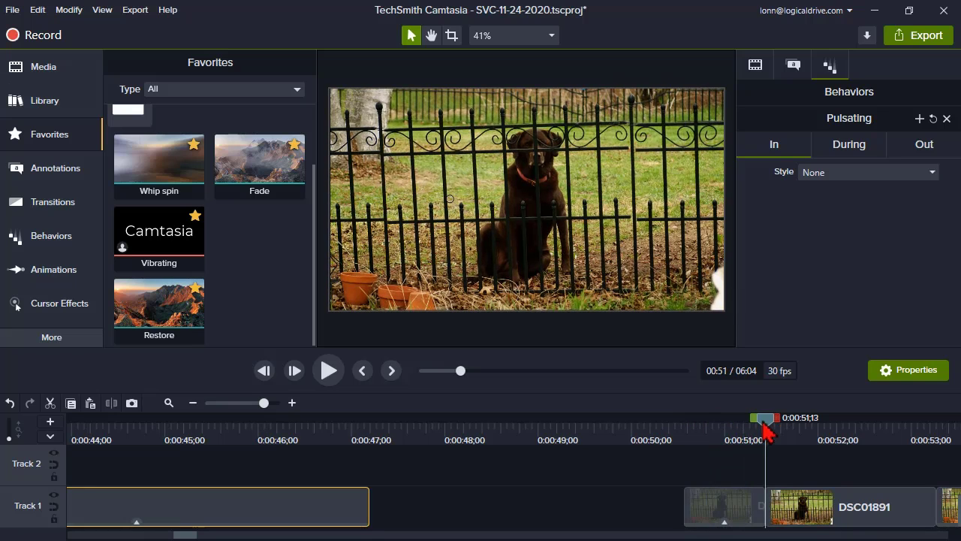
left_click_drag(765, 419, 860, 418)
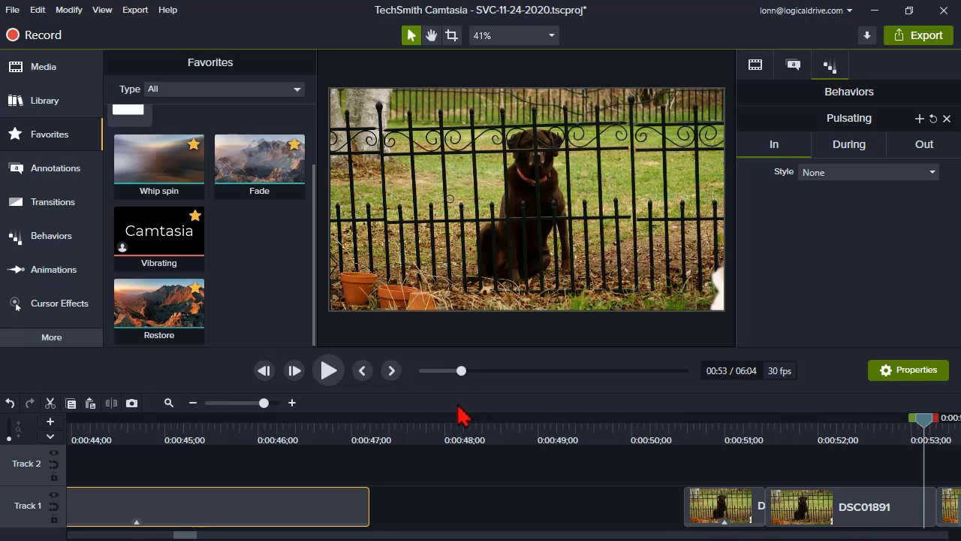
left_click(328, 369)
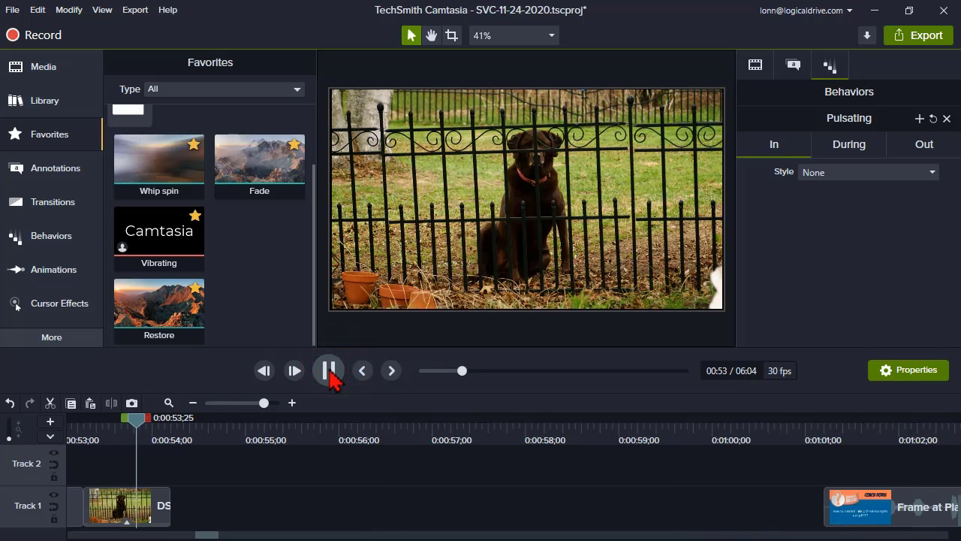
left_click(329, 369)
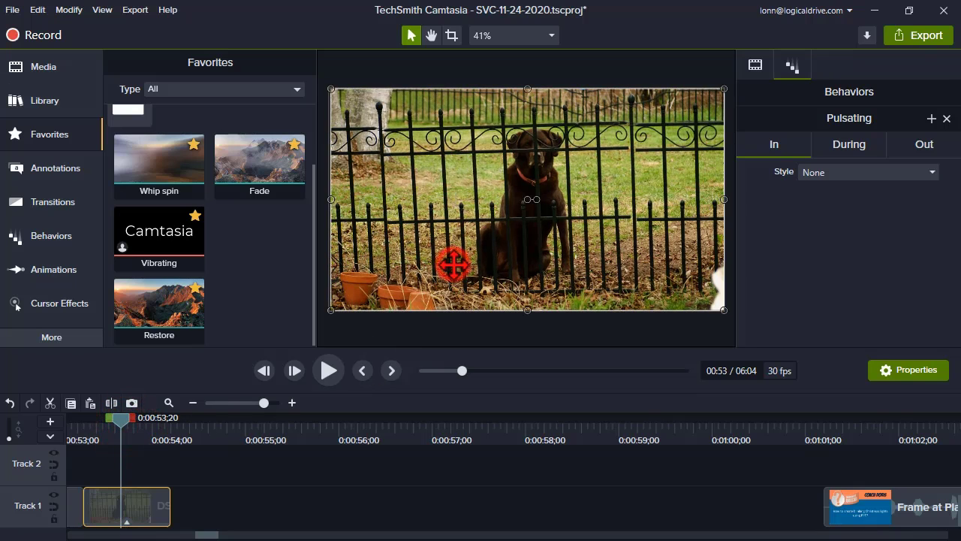
Step: Select the dog photo and view its During settings: Pulsate, Smooth movement, 101% scale
left_click(848, 144)
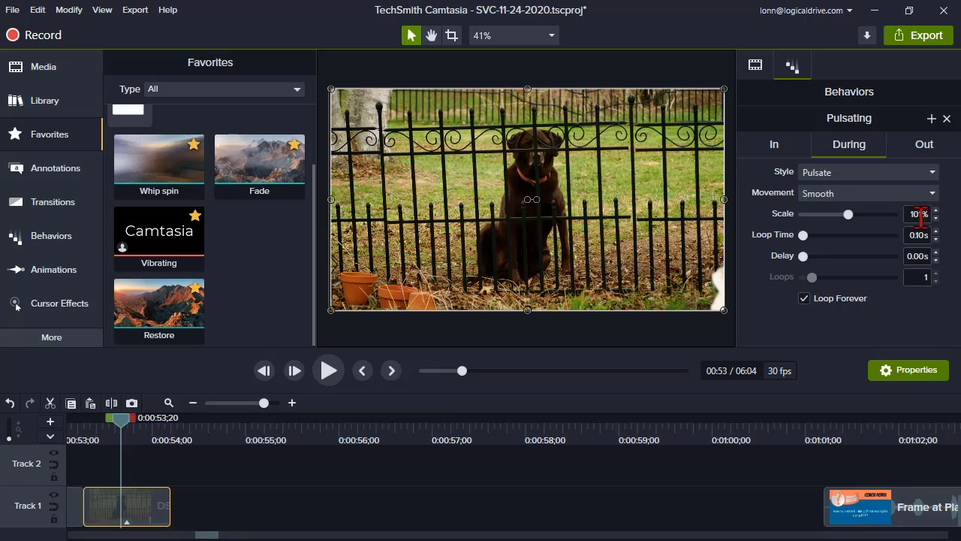
left_click(936, 209)
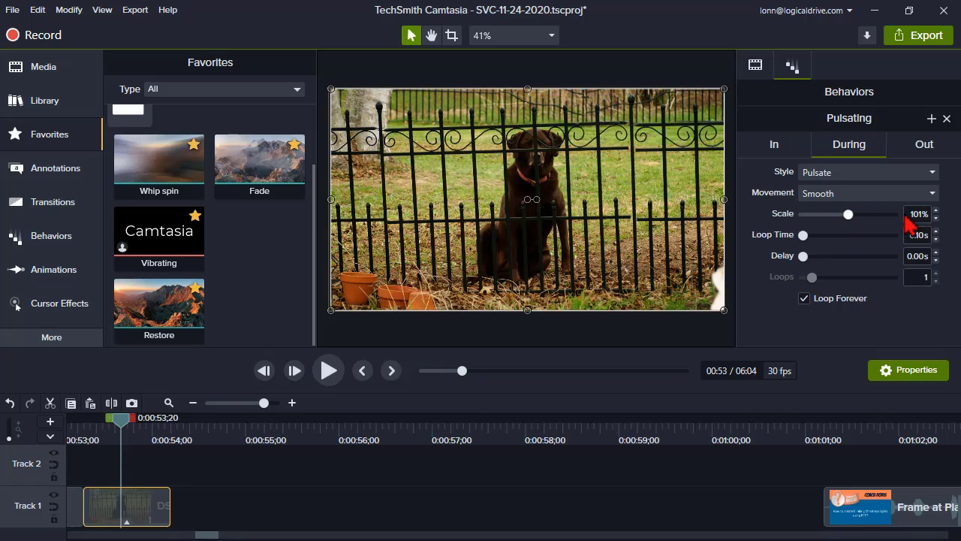
mouse_move(864, 237)
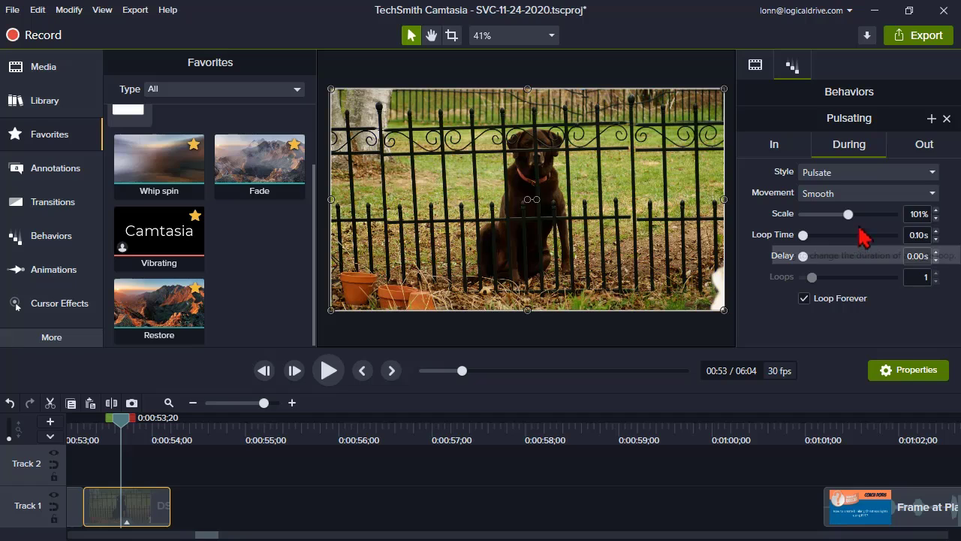
mouse_move(901, 338)
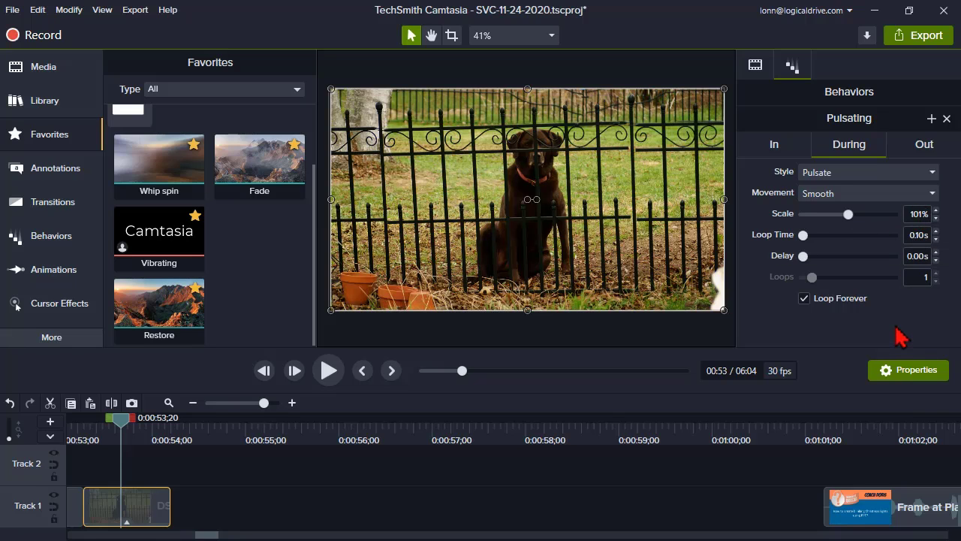